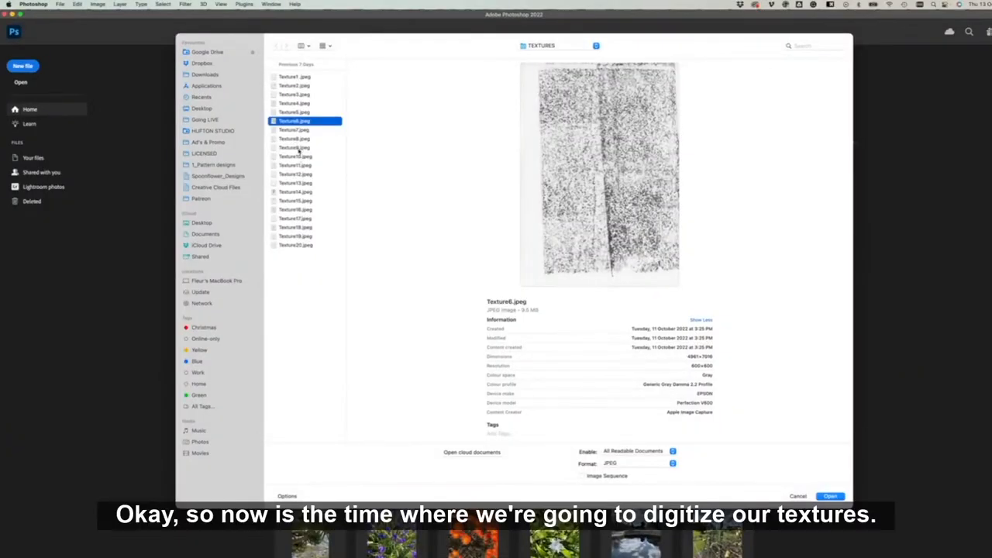
Step: Open the Texture9.jpeg scan from the TEXTURES folder as a Photoshop document
{"action": "left_click", "coordinate": [294, 147]}
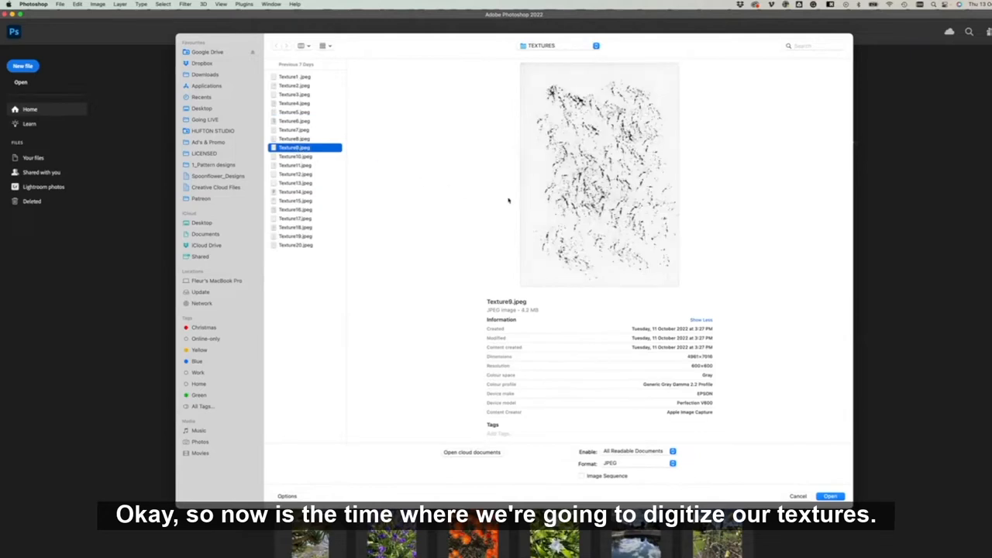
{"action": "mouse_move", "coordinate": [294, 243]}
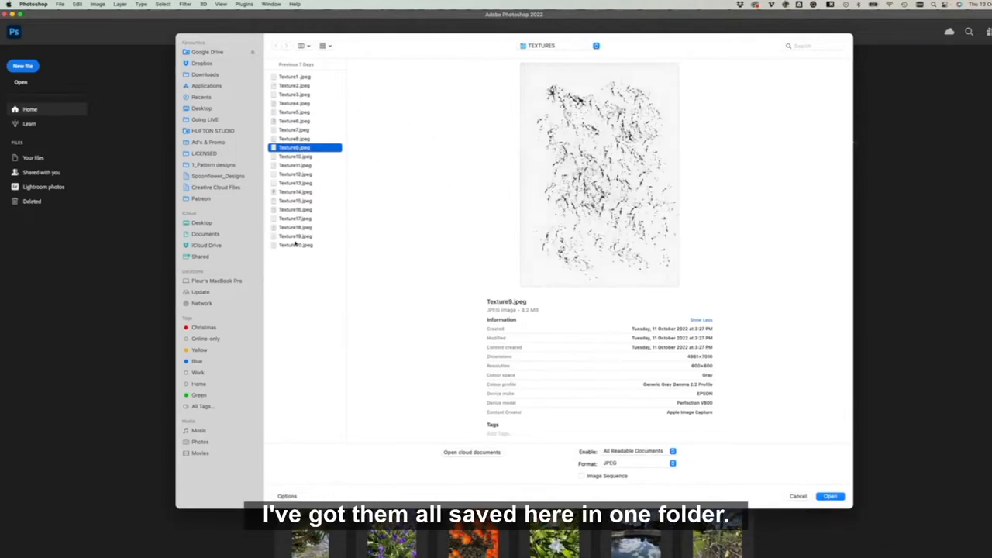
{"action": "left_click", "coordinate": [829, 496]}
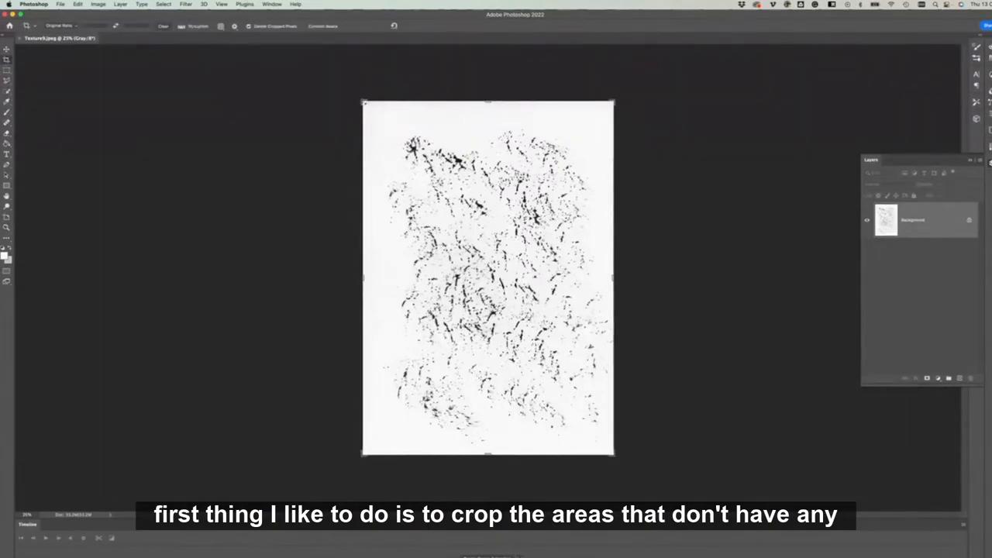
Step: Crop Texture9 to trim the blank white borders around the ink marks
{"action": "left_click_drag", "start_coordinate": [362, 102], "coordinate": [375, 116]}
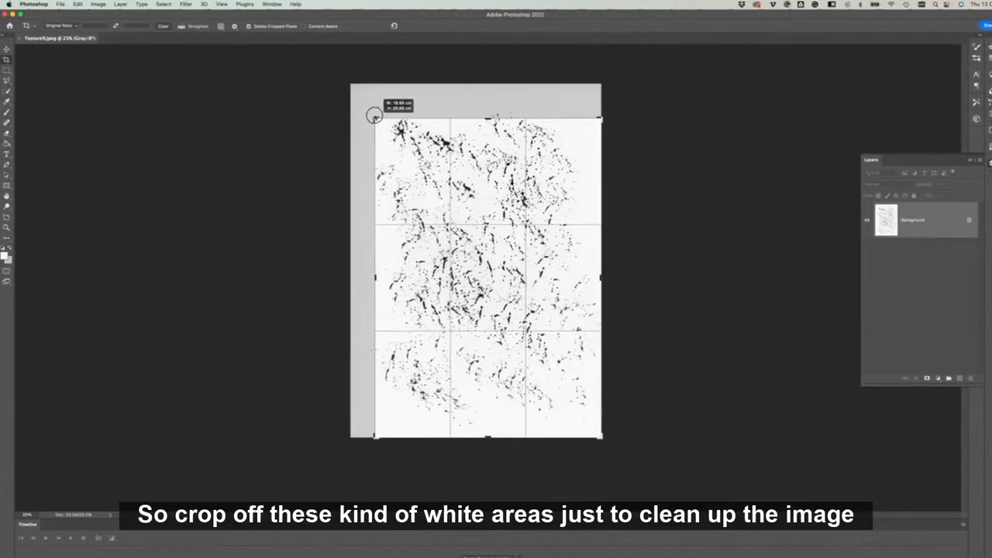
{"action": "left_click_drag", "start_coordinate": [370, 115], "coordinate": [364, 108]}
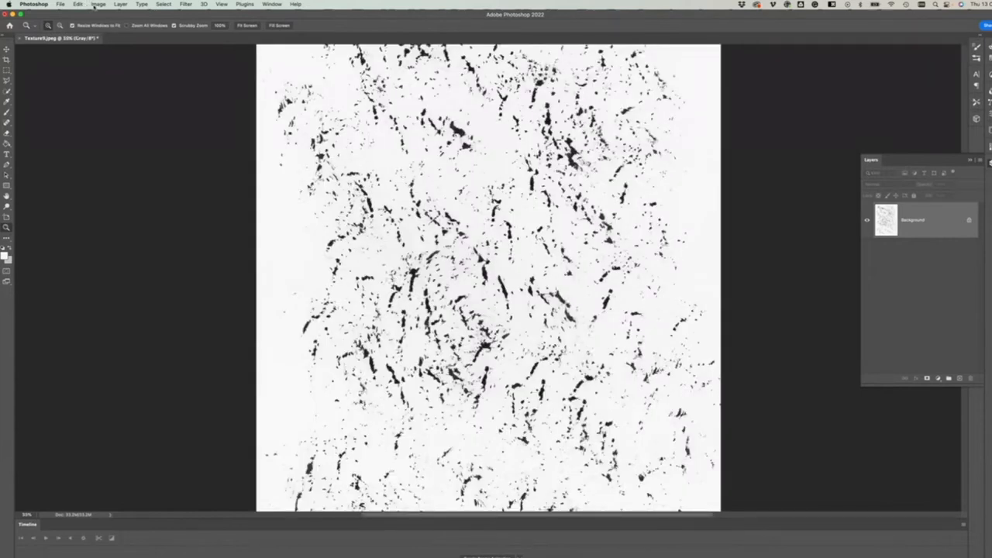
Step: Check Image > Mode to confirm the scan is Grayscale at 8 bits per channel
{"action": "left_click", "coordinate": [98, 4]}
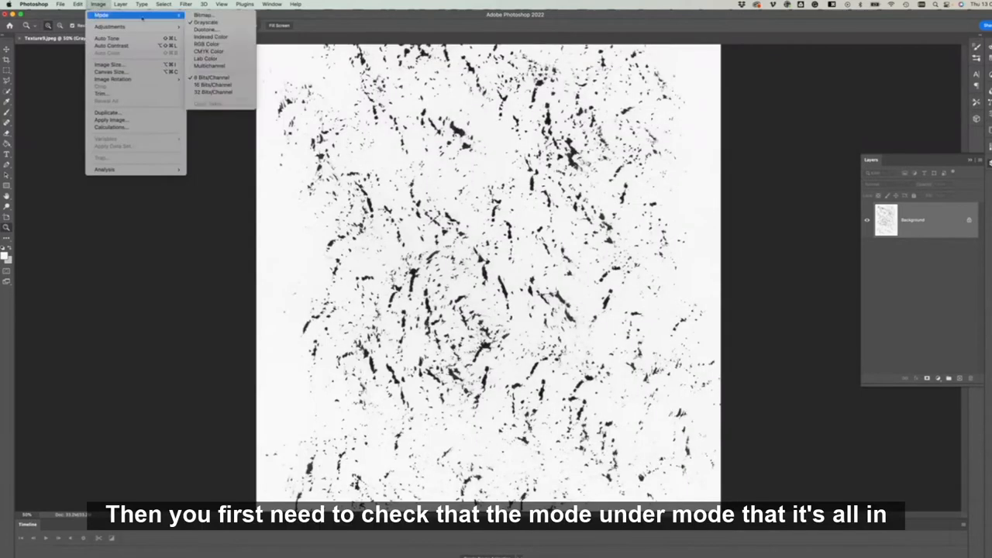
{"action": "mouse_move", "coordinate": [205, 22]}
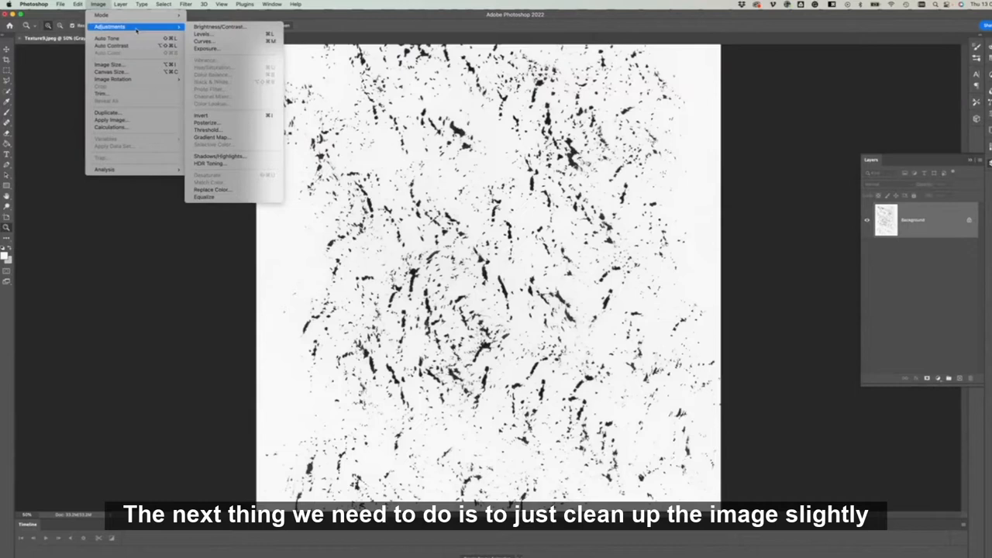
{"action": "mouse_move", "coordinate": [149, 28]}
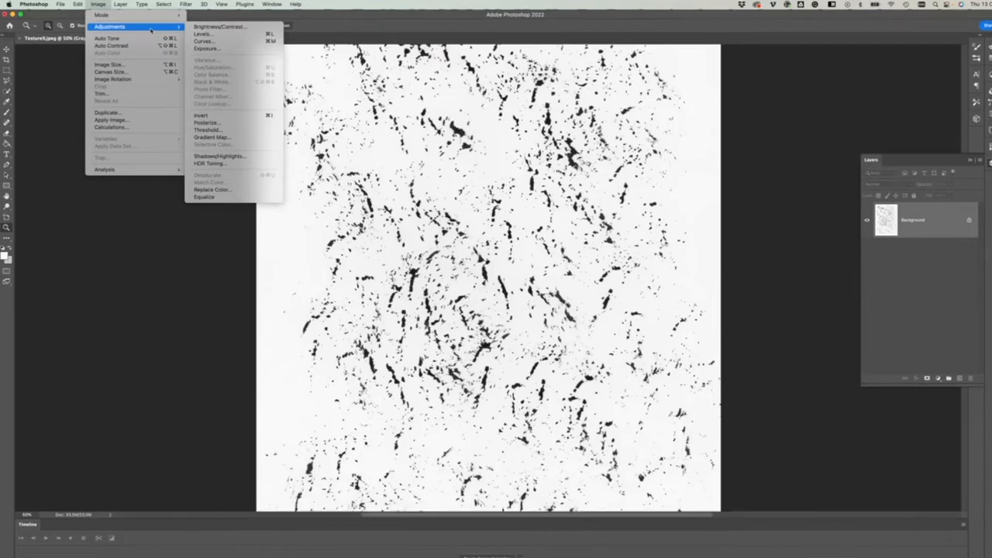
{"action": "mouse_move", "coordinate": [218, 27]}
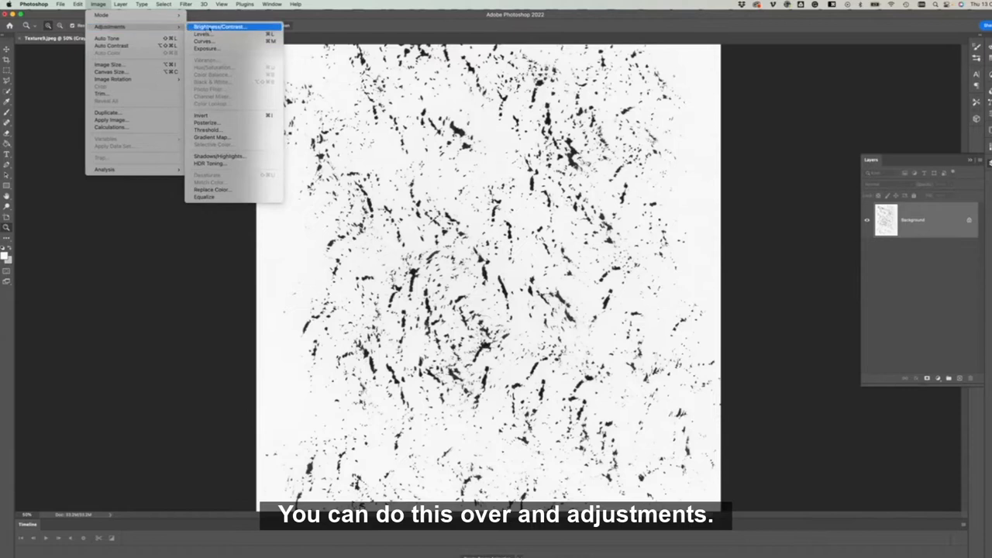
{"action": "mouse_move", "coordinate": [203, 34]}
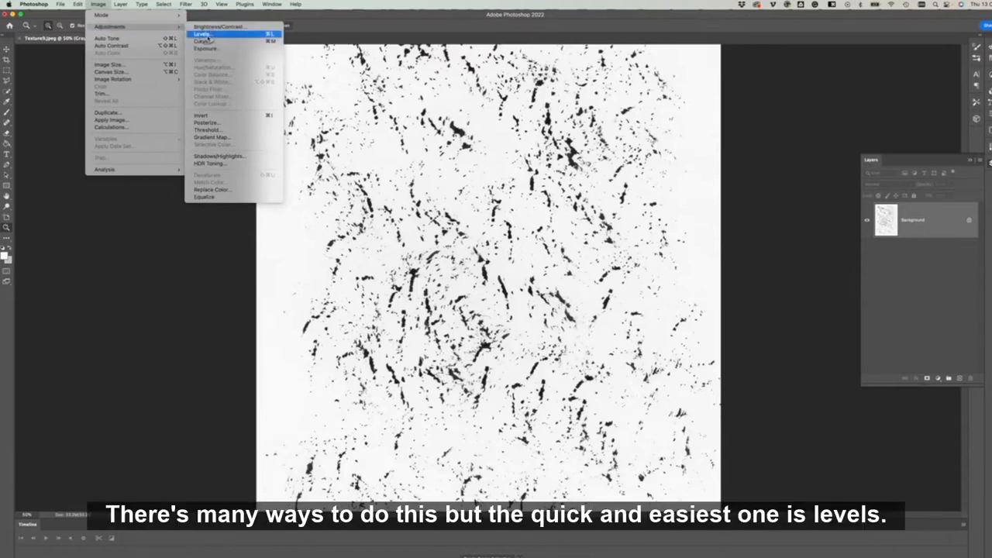
Step: Apply Levels to Texture9, raising the black point and setting the white point near 230
{"action": "left_click", "coordinate": [201, 34]}
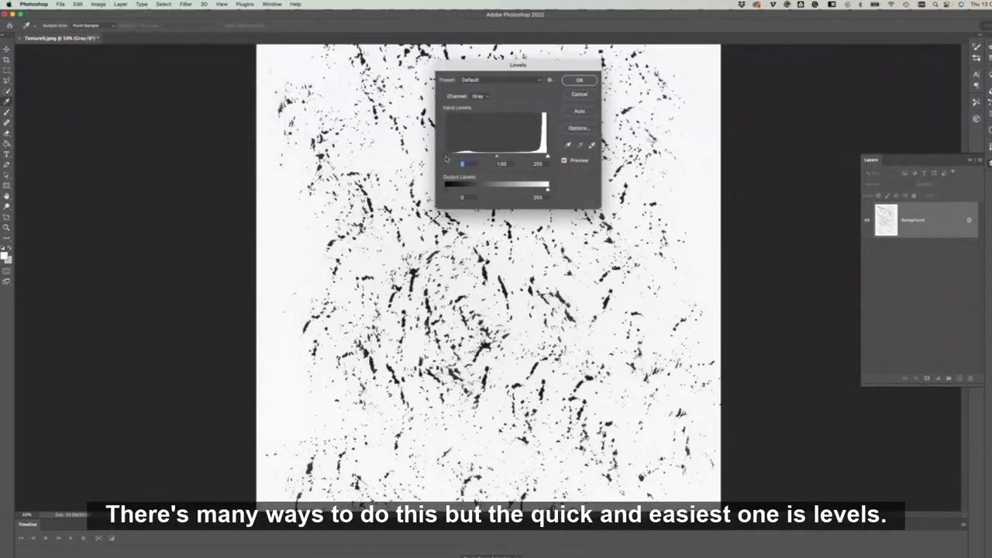
{"action": "left_click_drag", "start_coordinate": [463, 164], "coordinate": [465, 164]}
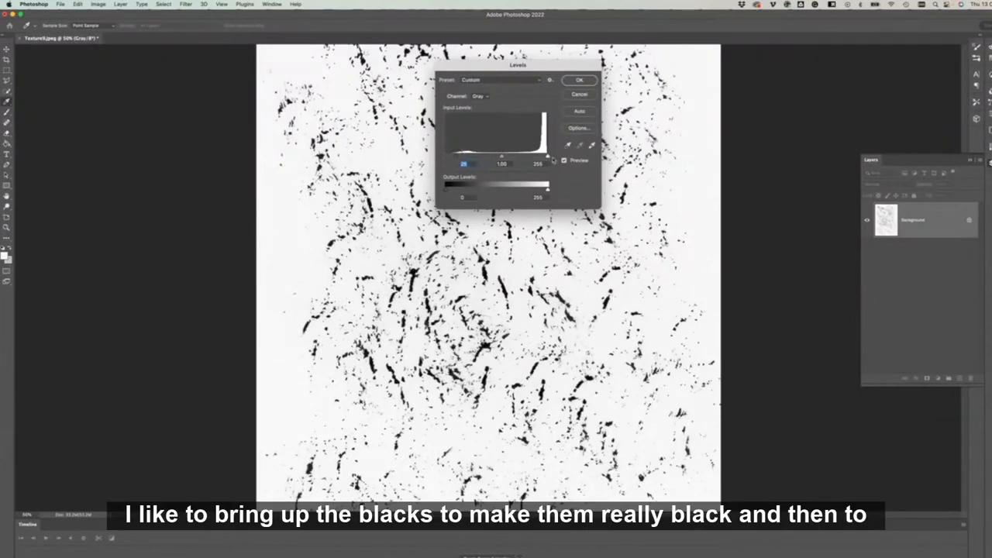
{"action": "left_click_drag", "start_coordinate": [548, 155], "coordinate": [536, 155]}
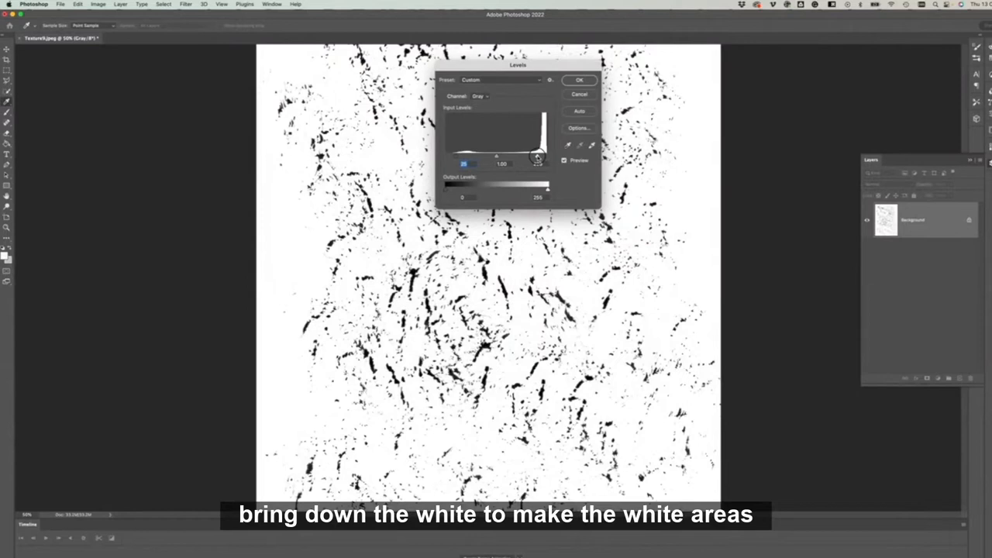
{"action": "left_click_drag", "start_coordinate": [547, 153], "coordinate": [480, 152]}
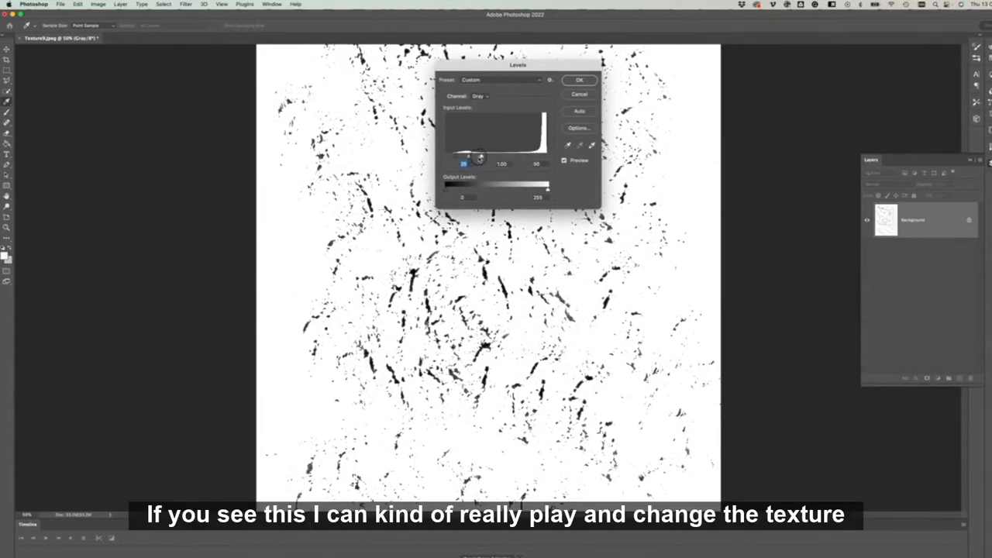
{"action": "left_click_drag", "start_coordinate": [476, 157], "coordinate": [493, 157]}
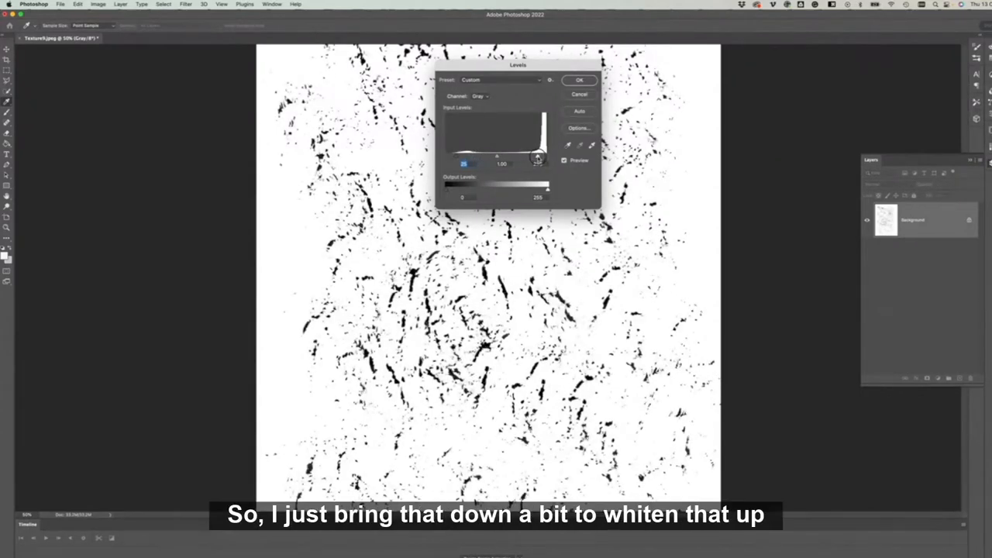
{"action": "left_click_drag", "start_coordinate": [537, 159], "coordinate": [438, 155]}
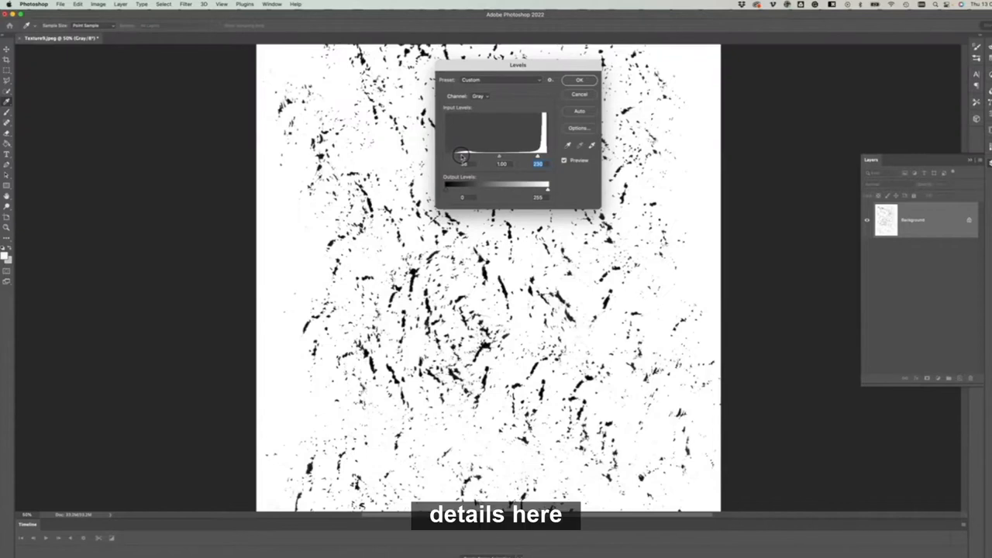
{"action": "left_click_drag", "start_coordinate": [461, 155], "coordinate": [454, 155]}
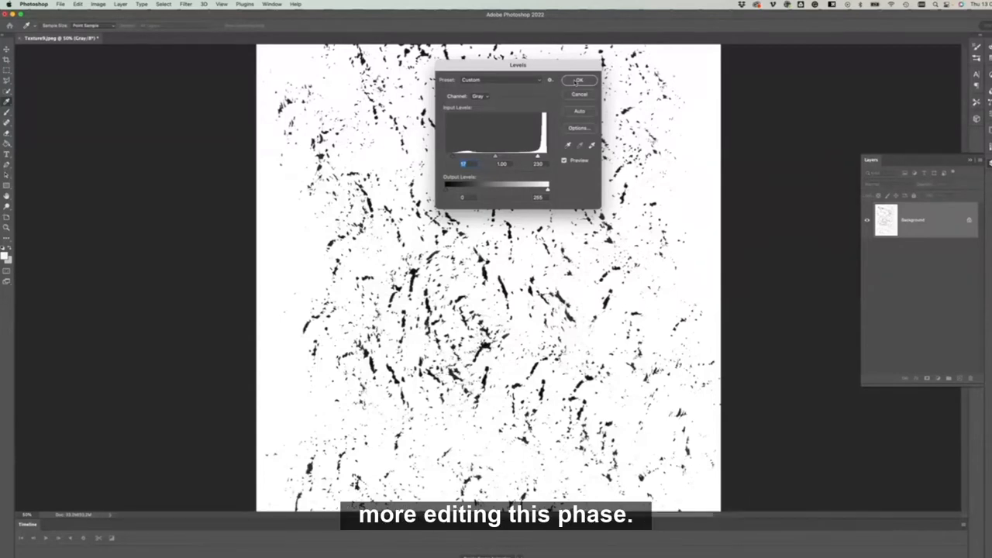
{"action": "left_click", "coordinate": [578, 80]}
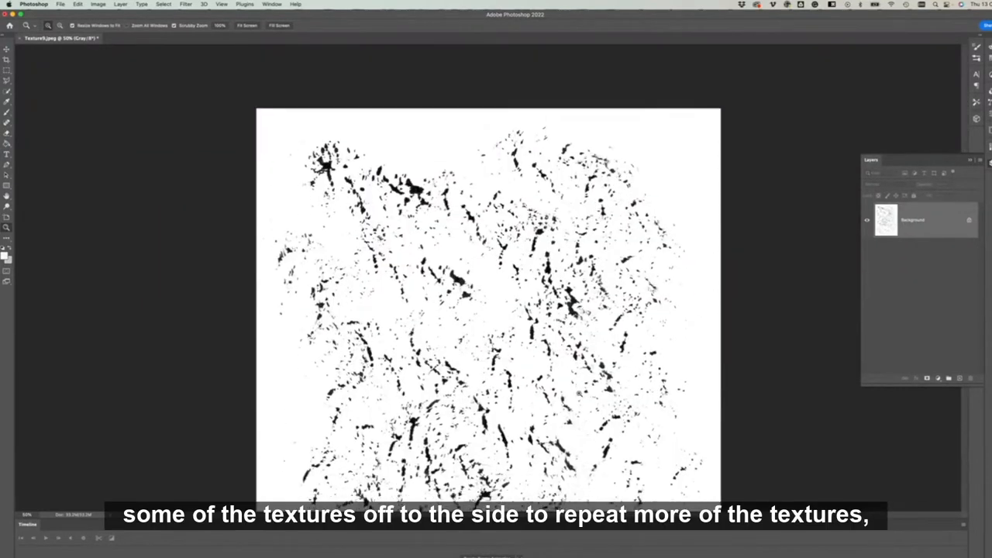
Step: Convert Texture9 to Bitmap mode using the 50% Threshold method
{"action": "scroll", "scroll_direction": "up", "scroll_amount": 3}
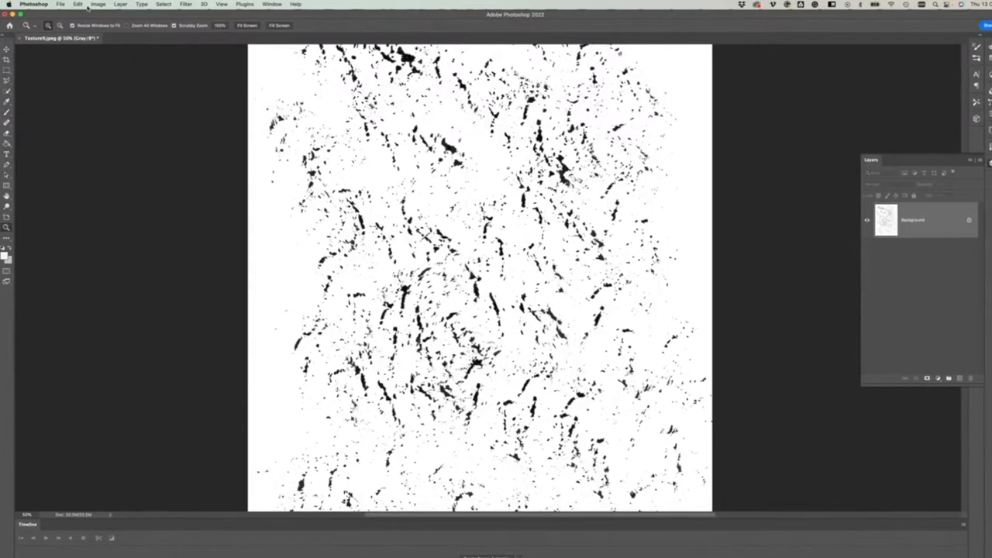
{"action": "left_click", "coordinate": [97, 4]}
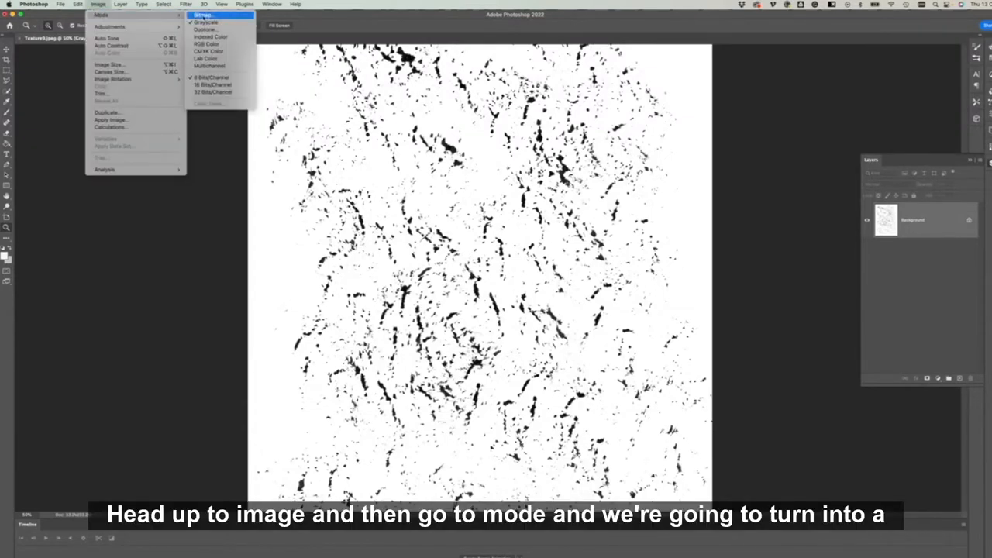
{"action": "left_click", "coordinate": [203, 15]}
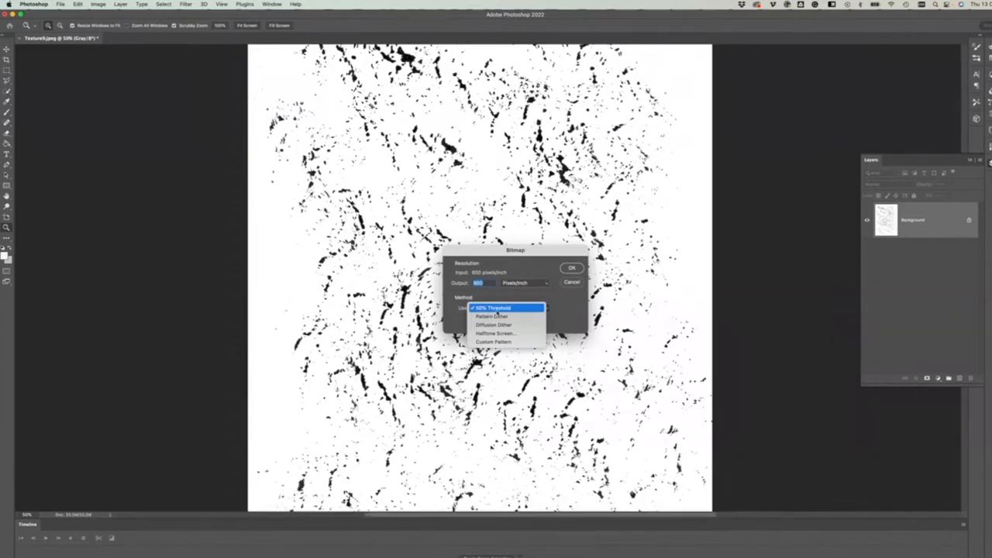
{"action": "left_click", "coordinate": [494, 308]}
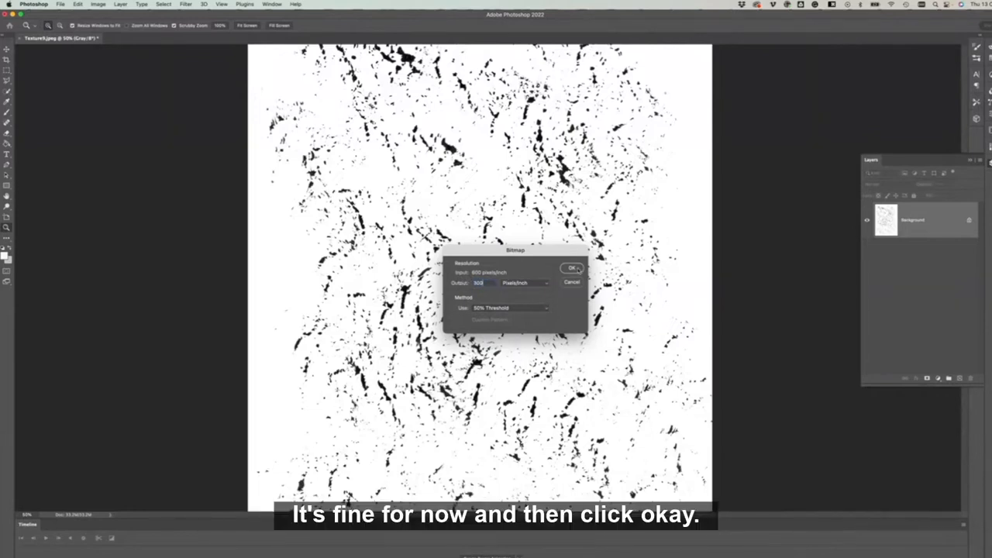
{"action": "left_click", "coordinate": [572, 268]}
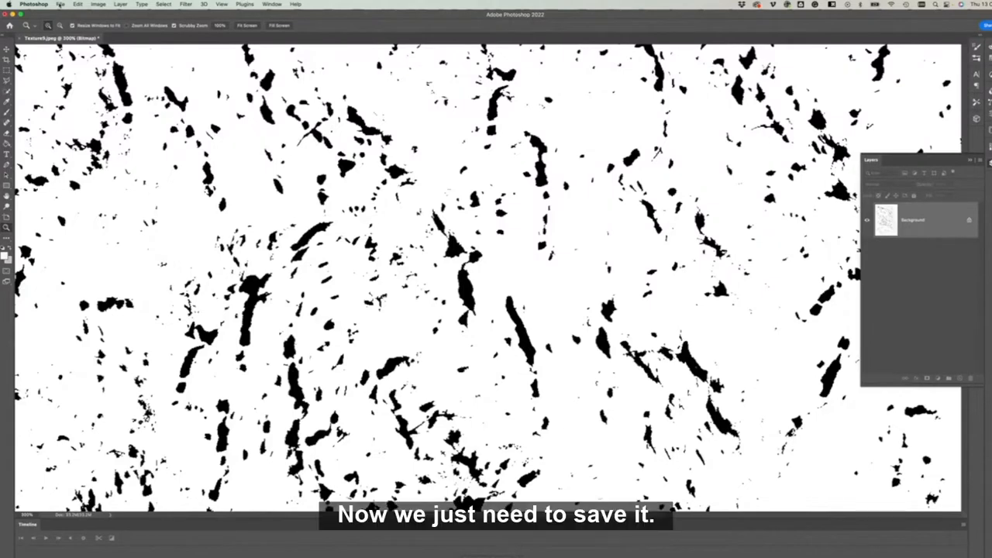
Step: Save the texture as Texture9-final.tif in TIFF format with default TIFF options
{"action": "left_click", "coordinate": [60, 4]}
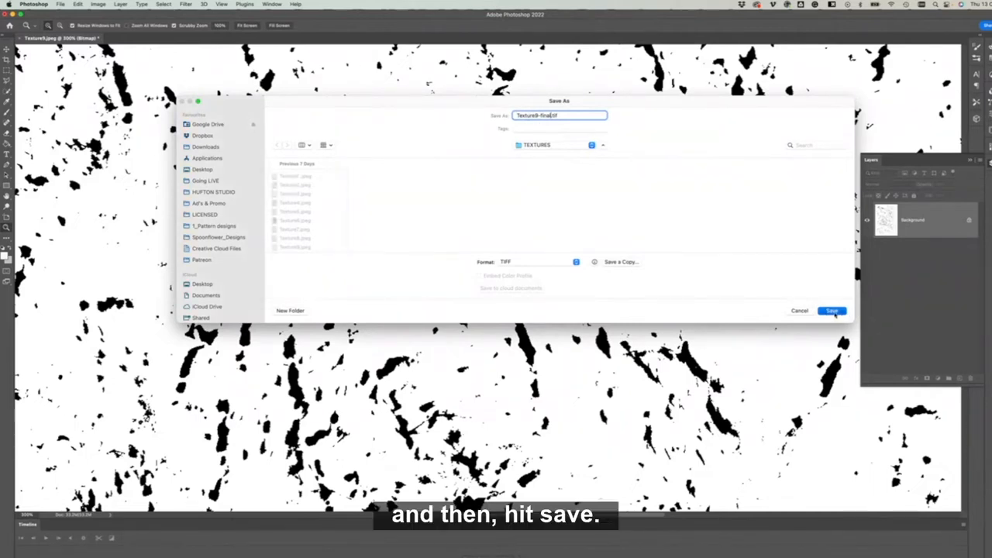
{"action": "left_click", "coordinate": [830, 311]}
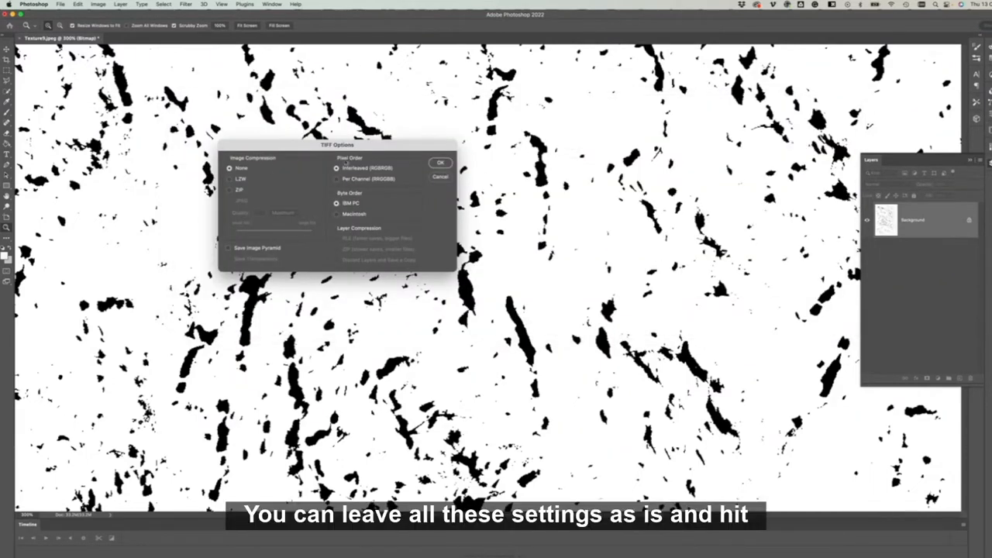
{"action": "left_click", "coordinate": [440, 163]}
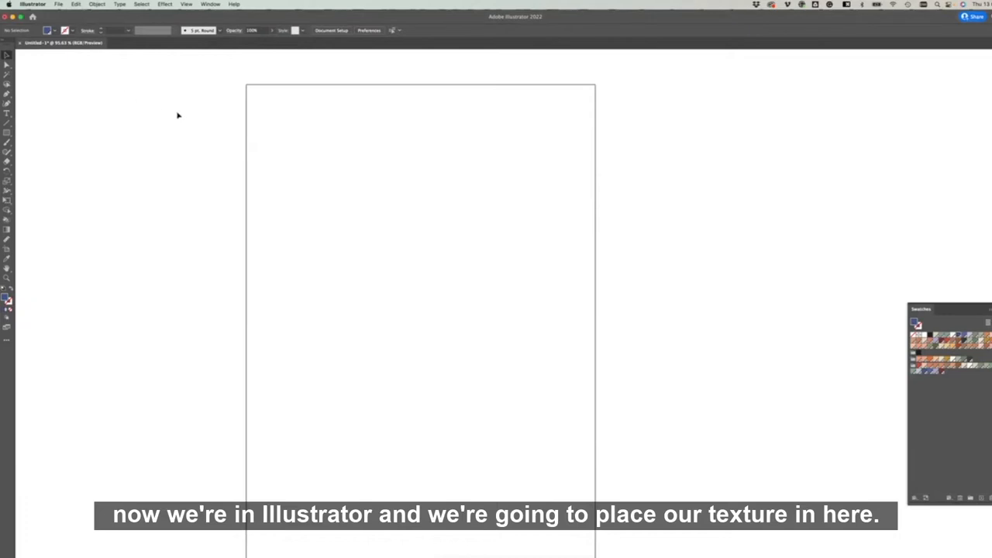
{"action": "mouse_move", "coordinate": [279, 189]}
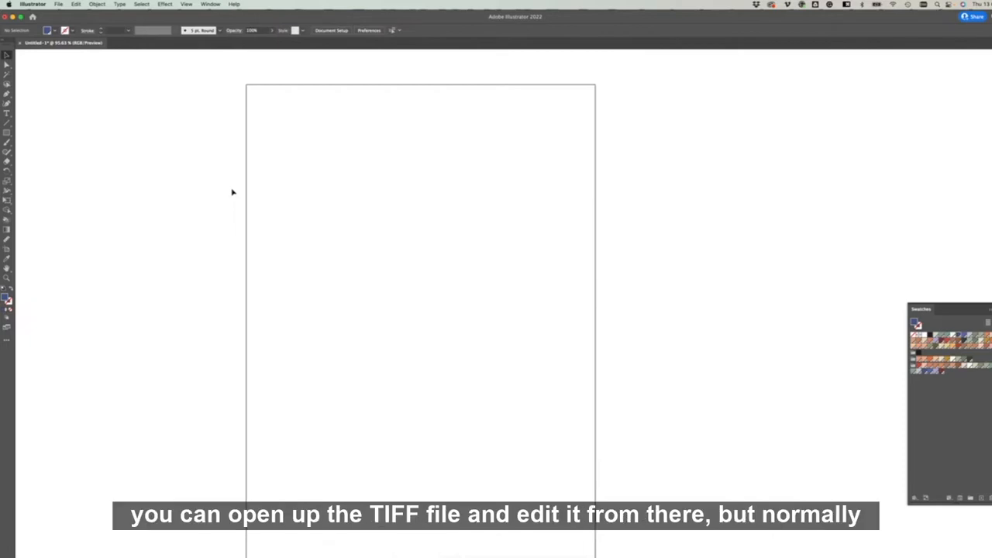
{"action": "mouse_move", "coordinate": [101, 117]}
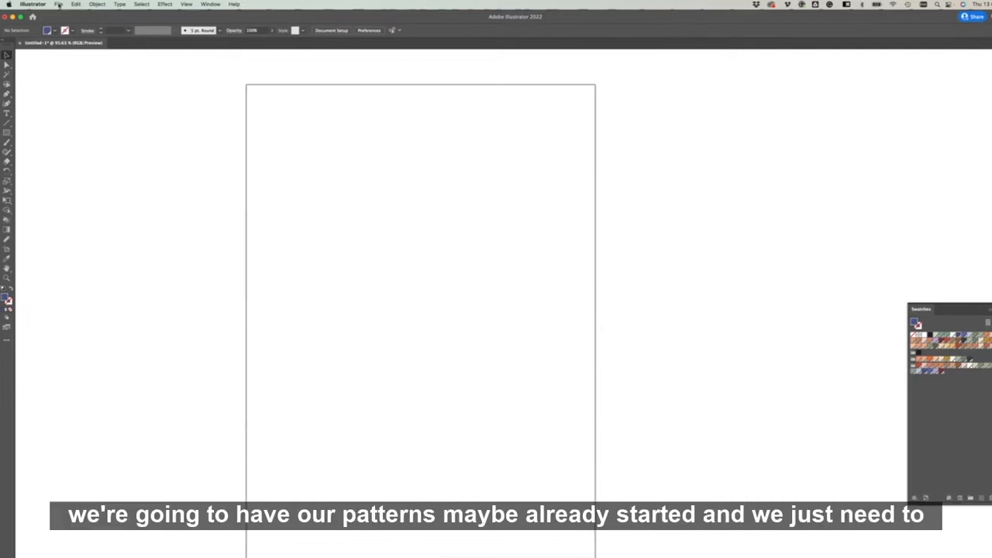
{"action": "left_click", "coordinate": [59, 5]}
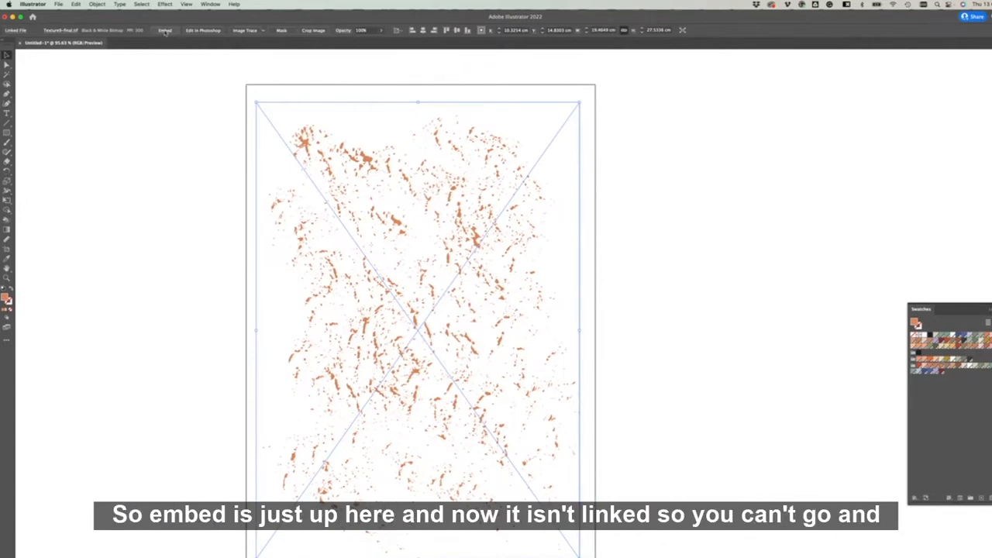
Step: Embed the placed Texture9-final TIFF in the document instead of linking it
{"action": "left_click", "coordinate": [164, 30]}
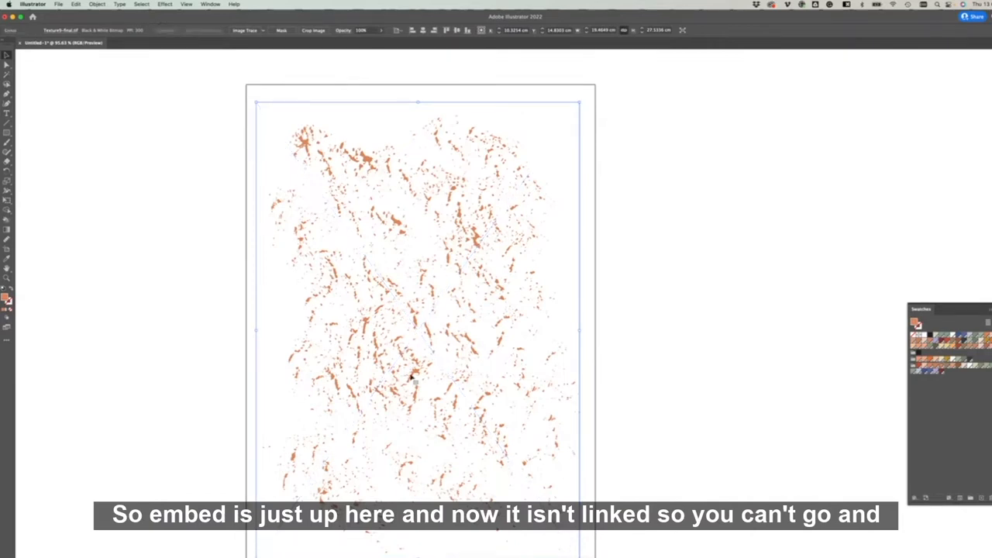
{"action": "mouse_move", "coordinate": [510, 293]}
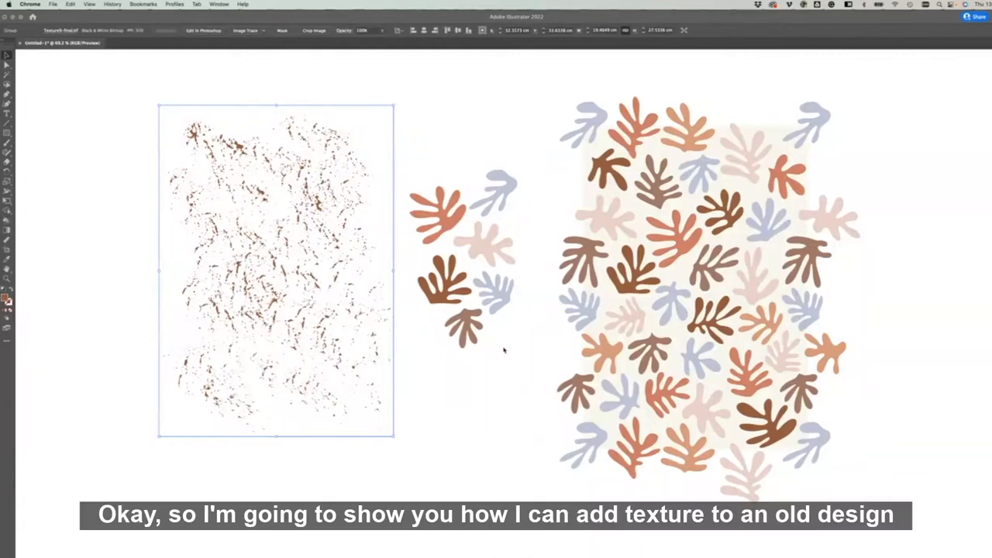
{"action": "mouse_move", "coordinate": [667, 355]}
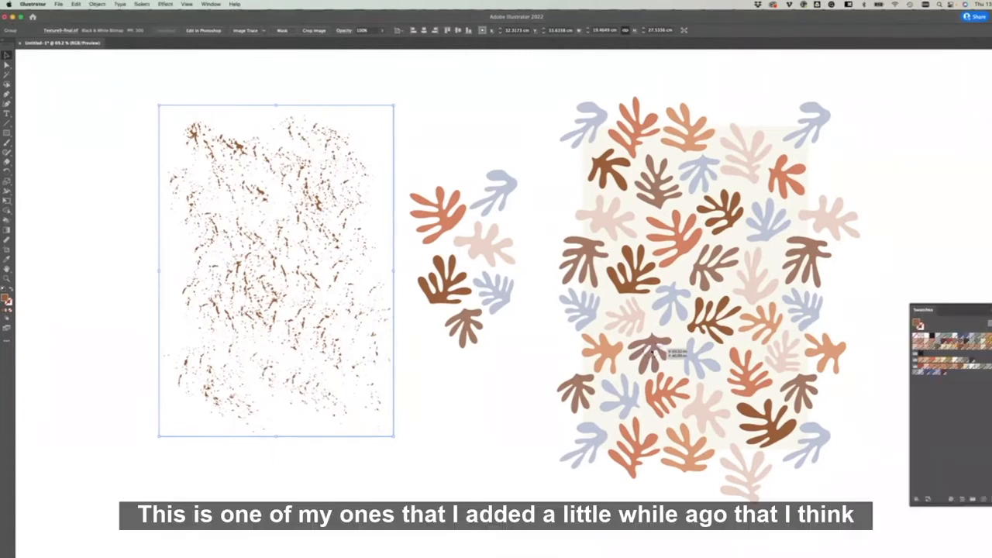
{"action": "left_click", "coordinate": [521, 357]}
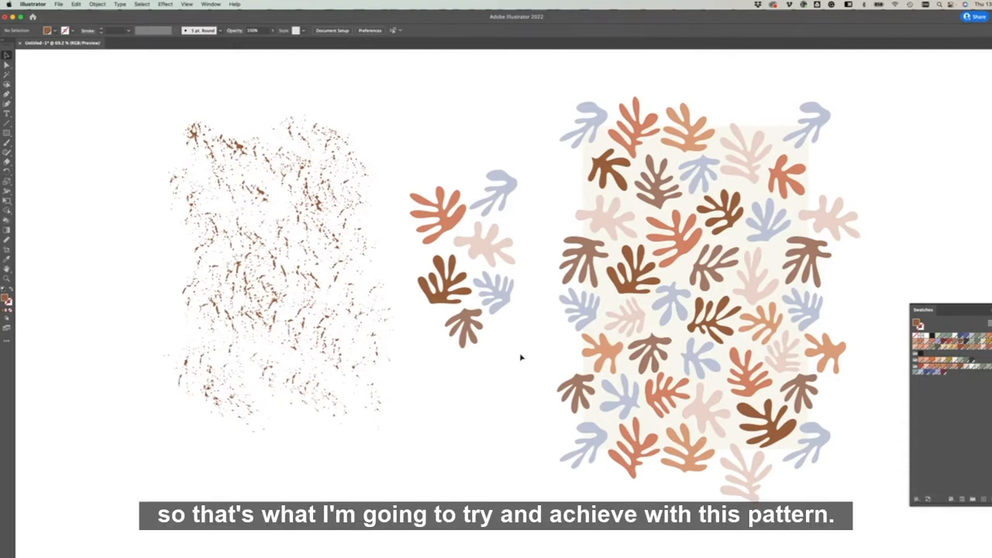
{"action": "mouse_move", "coordinate": [467, 199]}
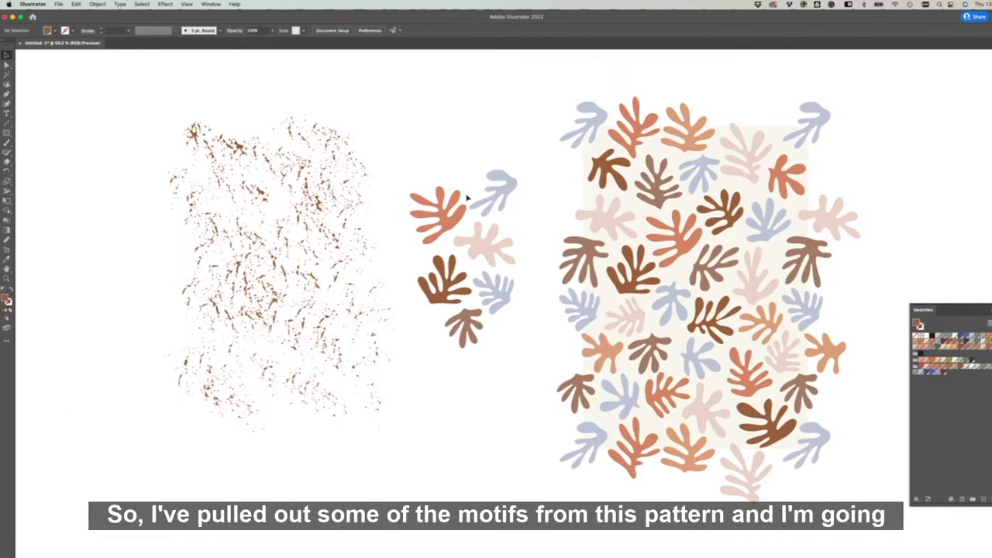
{"action": "left_click", "coordinate": [496, 190]}
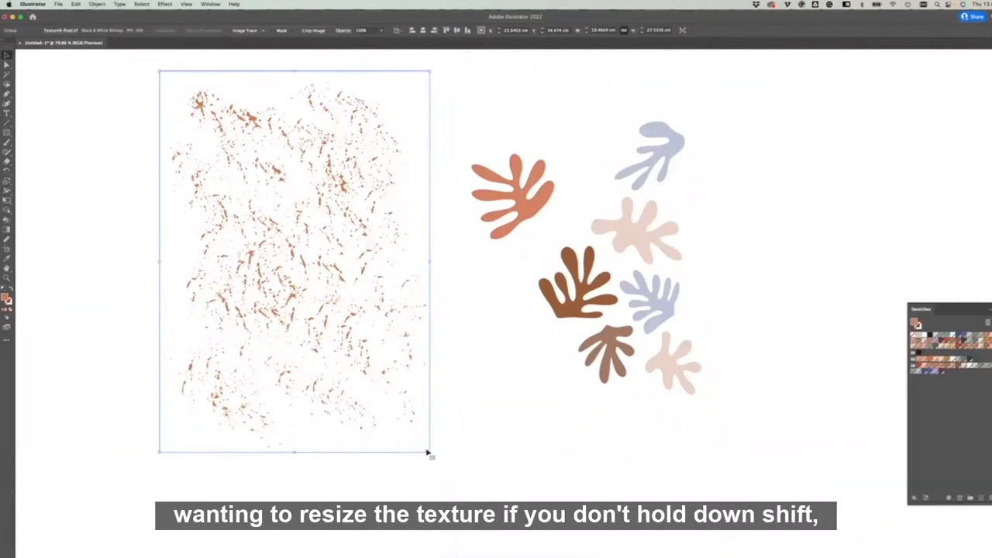
Step: Scale the ink texture down proportionally and position it over the orange leaf motif
{"action": "left_click_drag", "start_coordinate": [431, 455], "coordinate": [454, 482]}
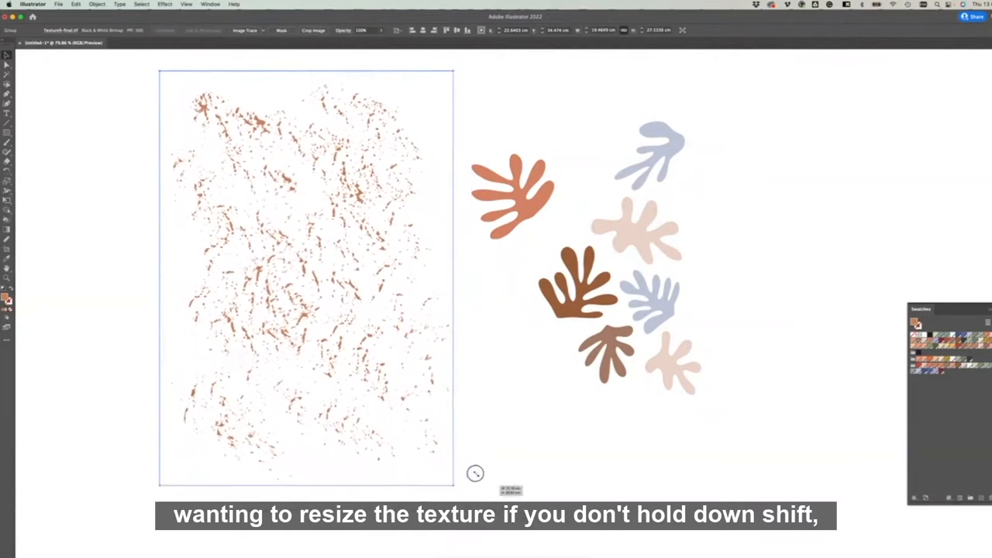
{"action": "left_click_drag", "start_coordinate": [476, 474], "coordinate": [559, 409]}
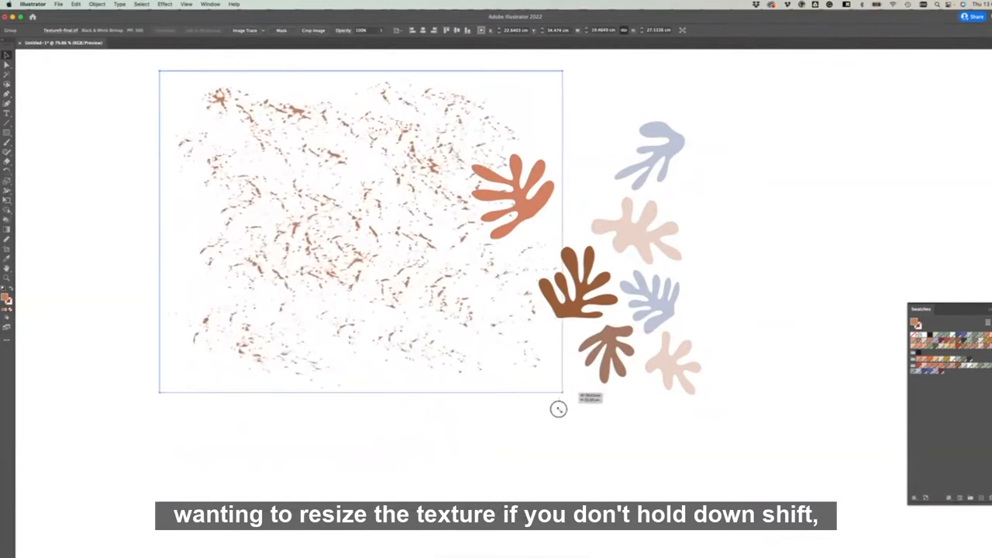
{"action": "left_click_drag", "start_coordinate": [563, 400], "coordinate": [478, 418]}
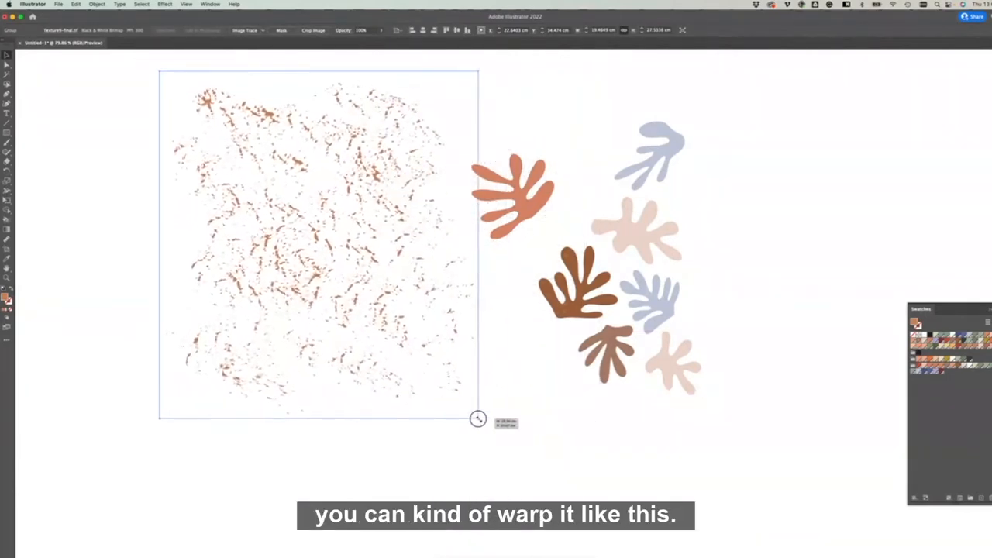
{"action": "left_click_drag", "start_coordinate": [479, 419], "coordinate": [451, 396]}
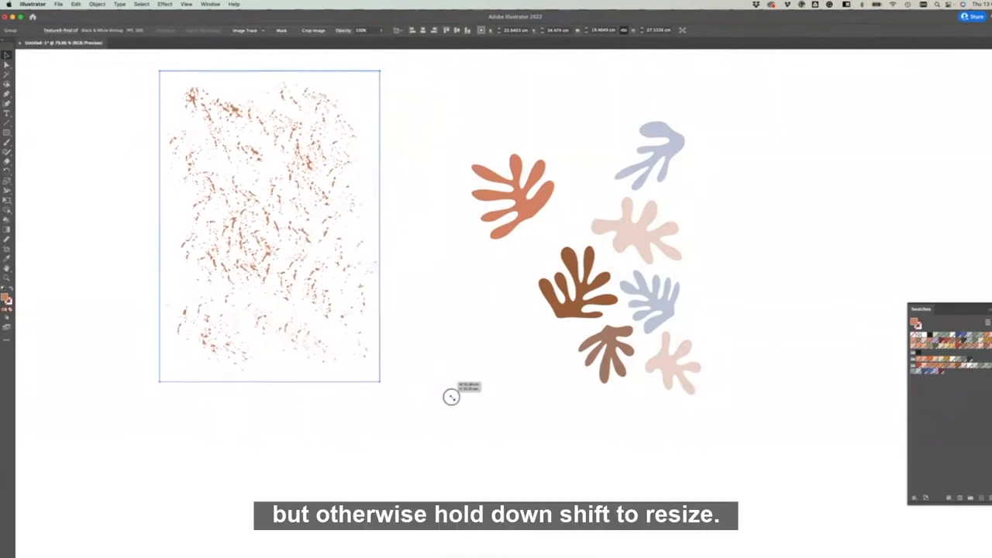
{"action": "left_click_drag", "start_coordinate": [451, 395], "coordinate": [504, 456]}
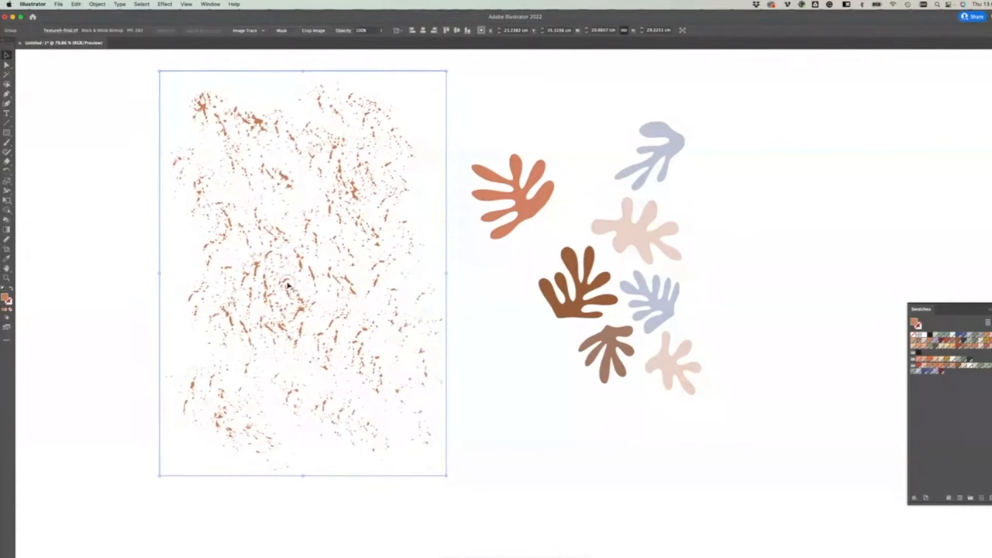
{"action": "left_click_drag", "start_coordinate": [302, 271], "coordinate": [489, 233]}
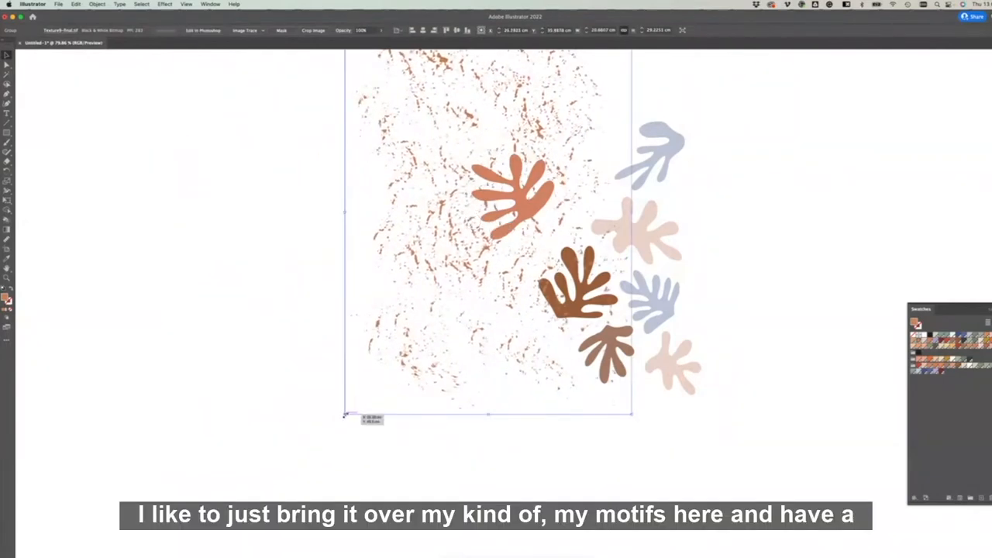
{"action": "left_click_drag", "start_coordinate": [345, 419], "coordinate": [450, 302]}
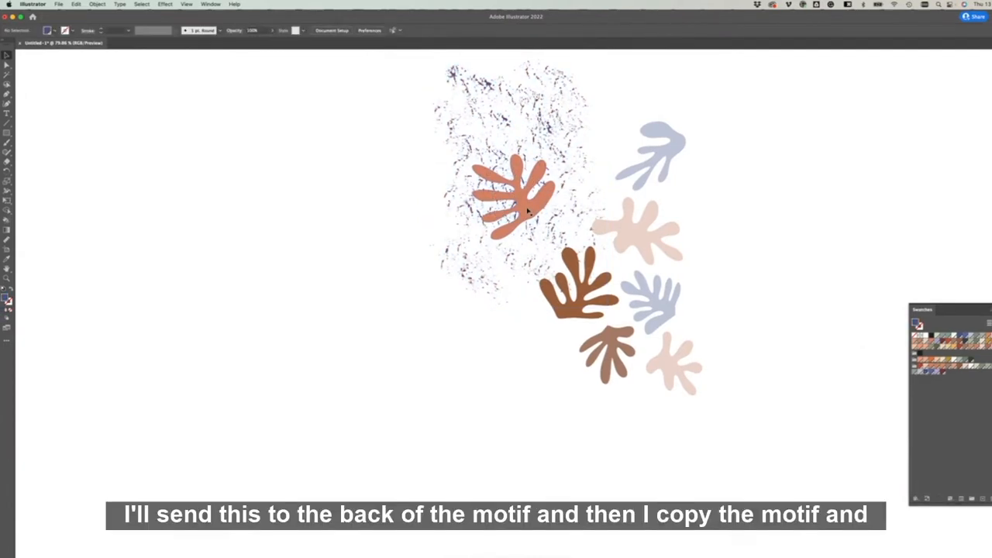
Step: Paste a front copy of the orange leaf, send one copy to back, and clip the texture inside it
{"action": "left_click", "coordinate": [512, 197]}
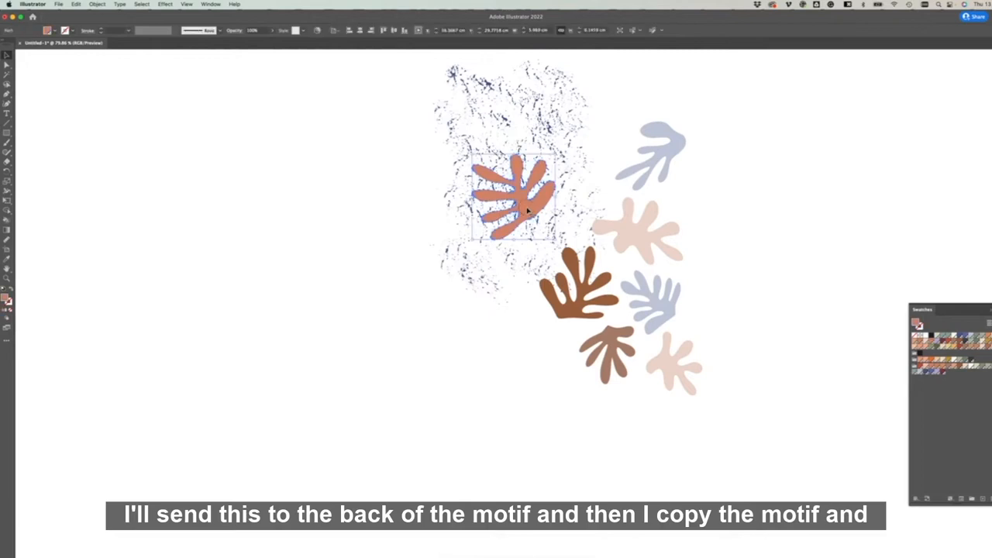
{"action": "key", "text": "cmd+c"}
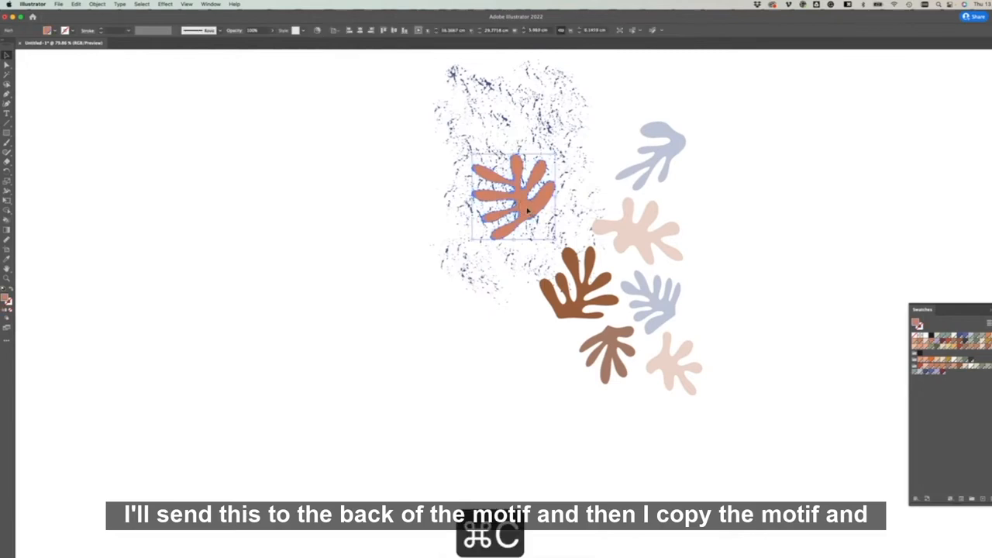
{"action": "key", "text": "cmd+f"}
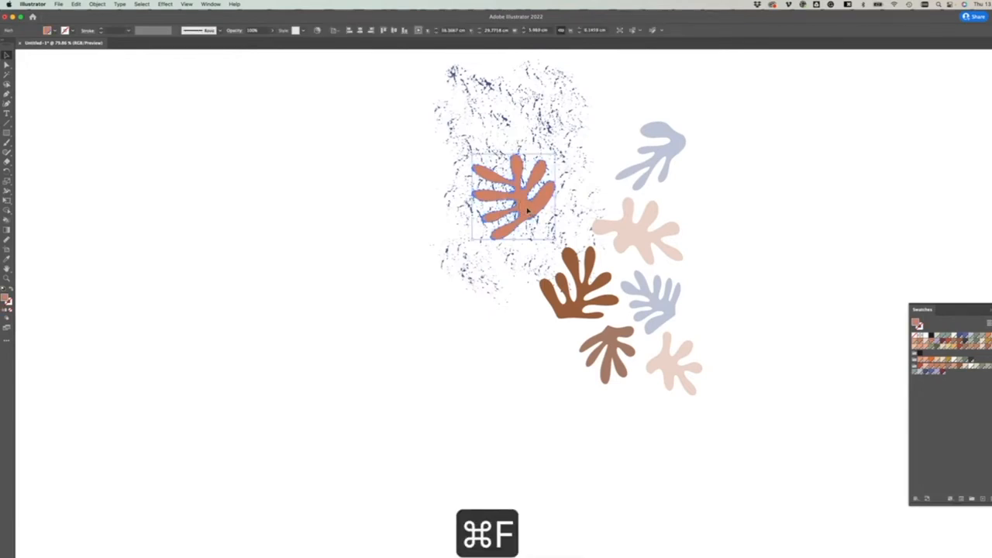
{"action": "right_click", "coordinate": [527, 216]}
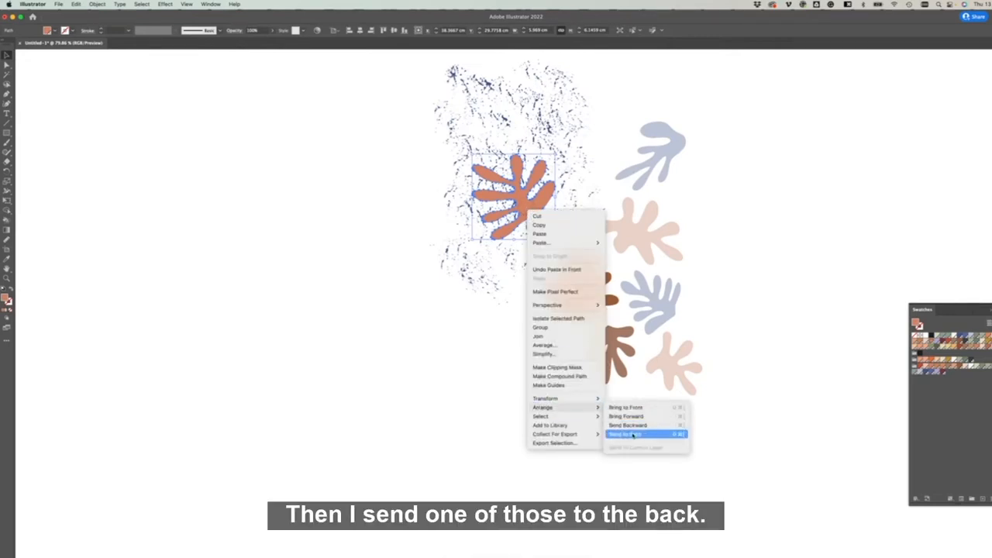
{"action": "left_click", "coordinate": [628, 434]}
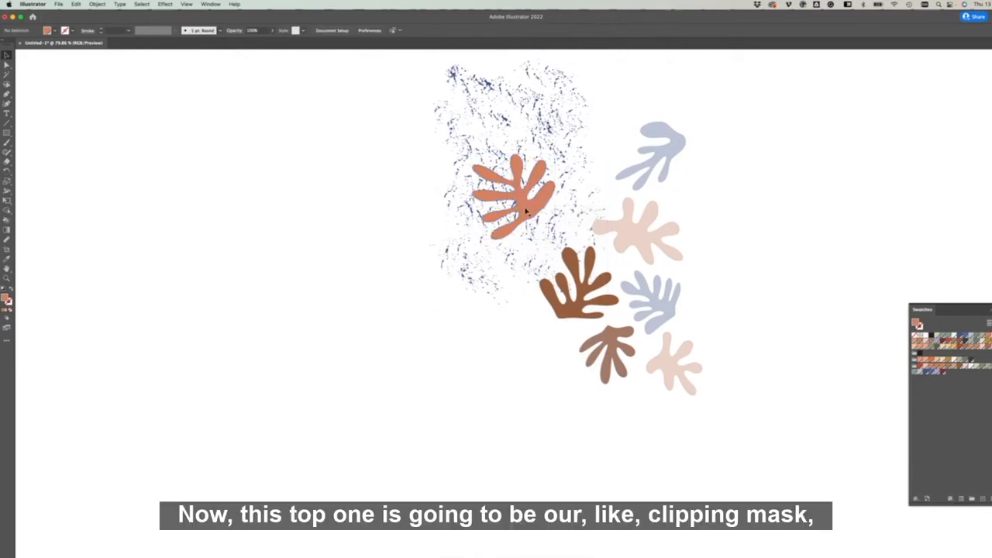
{"action": "left_click", "coordinate": [512, 194]}
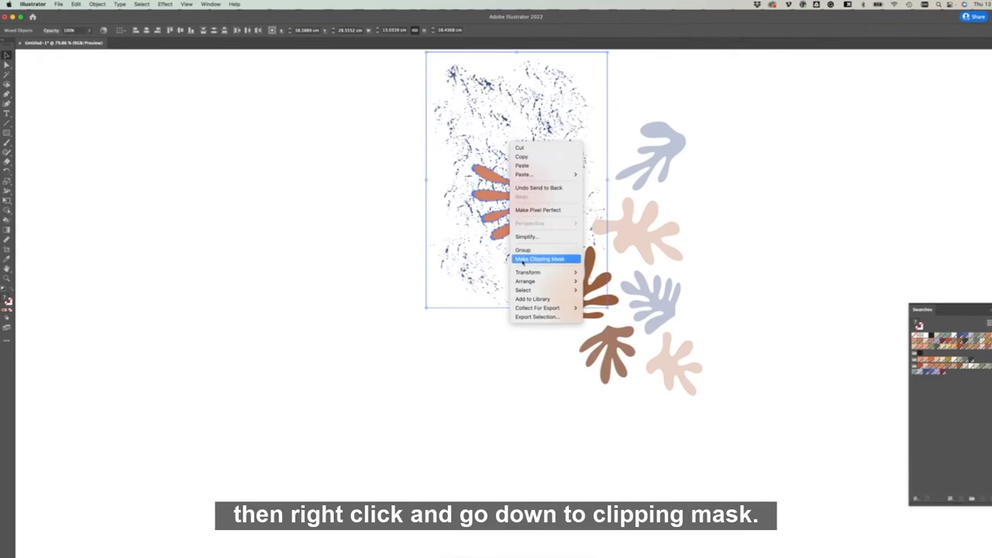
{"action": "left_click", "coordinate": [538, 258]}
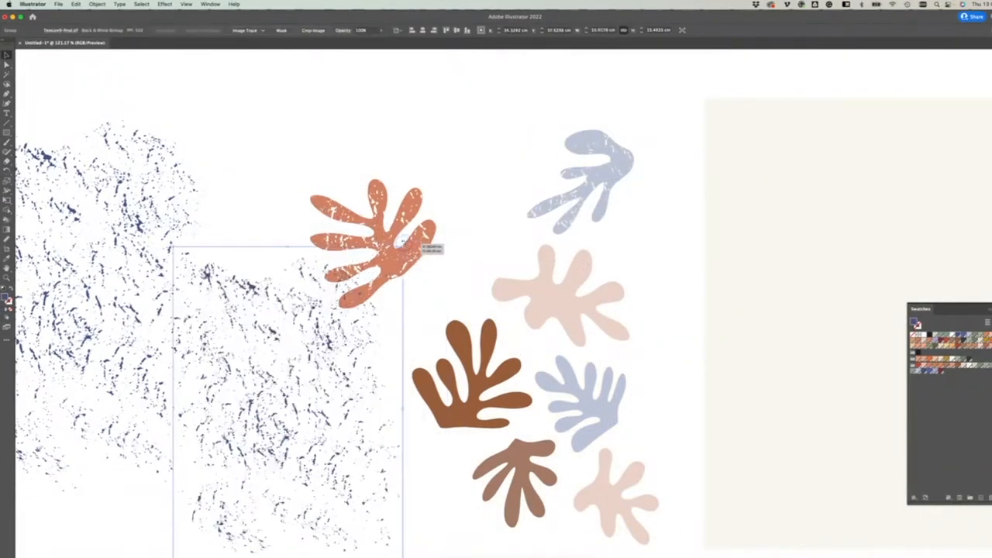
Step: Group the textured orange and brown leaves with their copies and adjust the texture's arrangement
{"action": "key", "text": "cmd+g"}
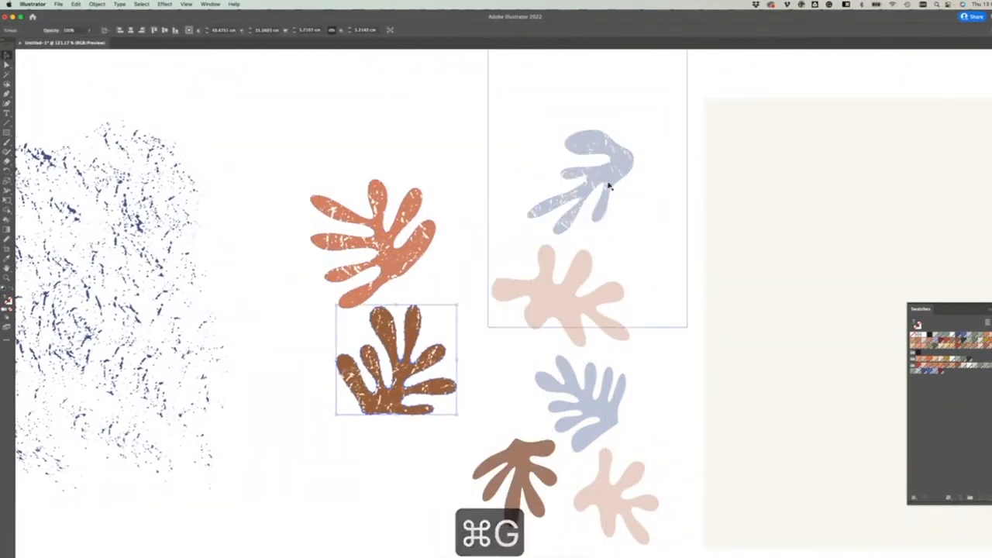
{"action": "key", "text": "cmd+g"}
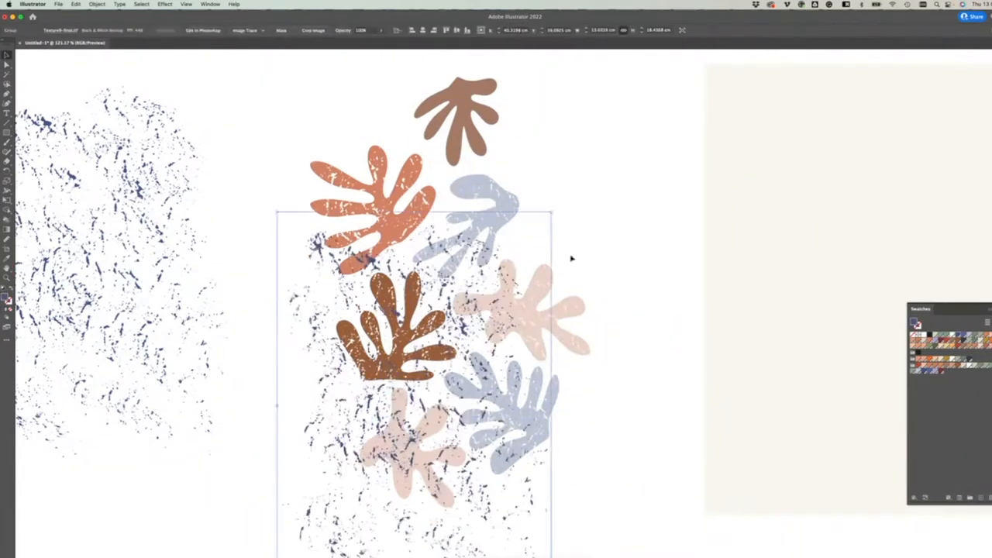
{"action": "right_click", "coordinate": [477, 106]}
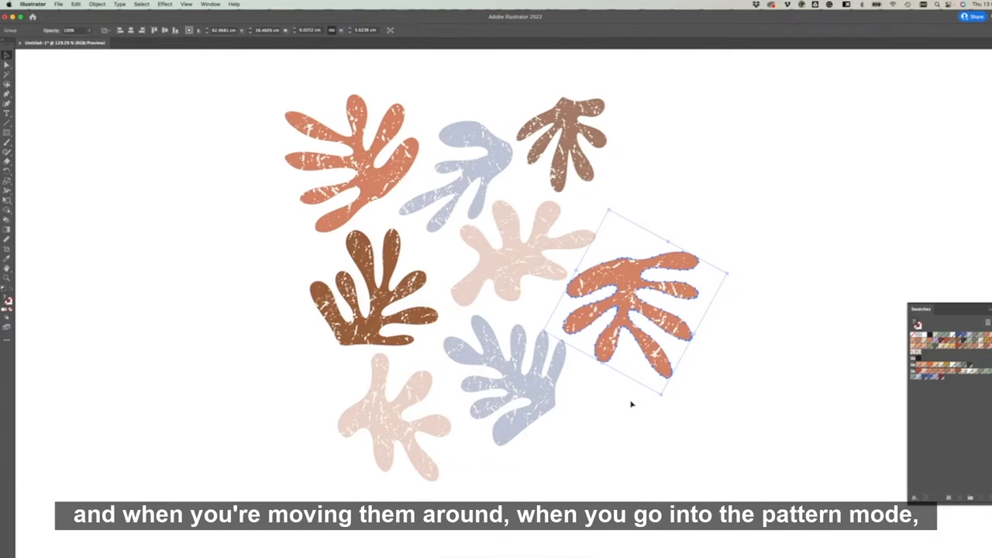
{"action": "mouse_move", "coordinate": [757, 285]}
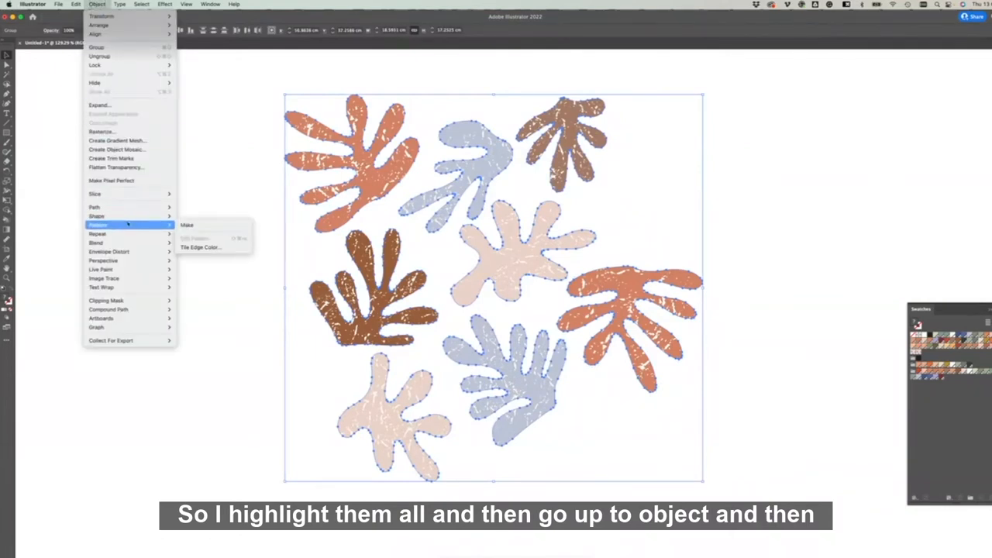
Step: Make a pattern from the selected leaves and rearrange the brown and pale pink leaves in the tile
{"action": "left_click", "coordinate": [186, 225]}
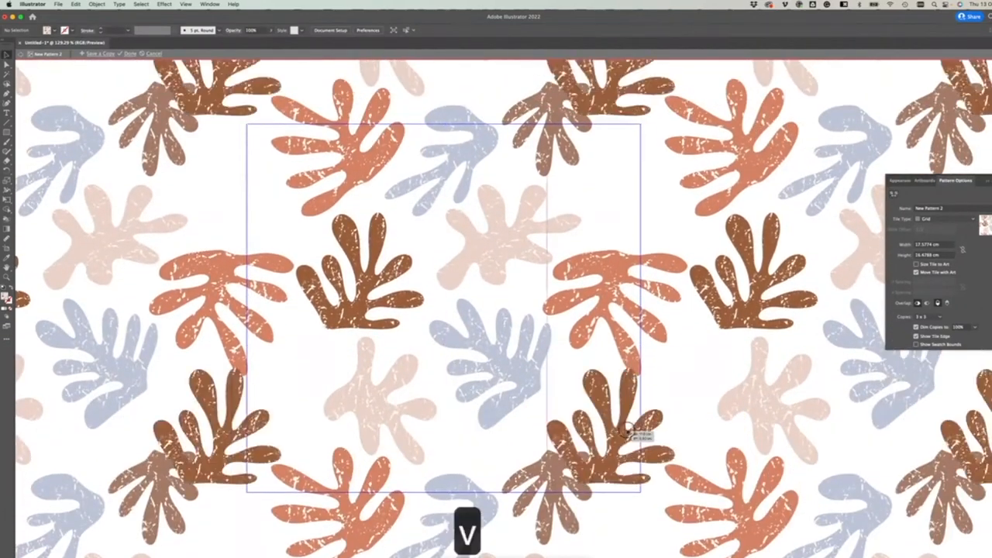
{"action": "left_click", "coordinate": [368, 411]}
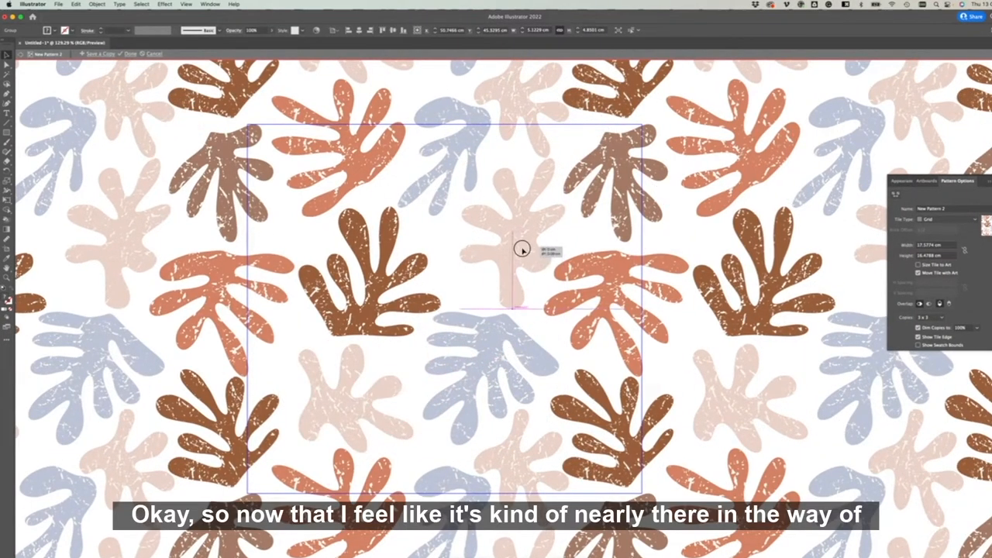
{"action": "left_click", "coordinate": [515, 233]}
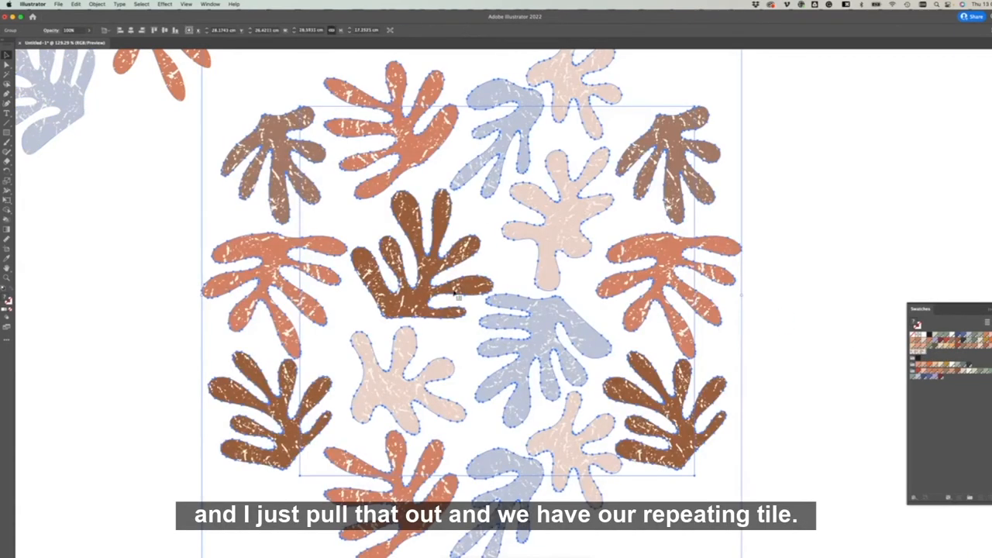
Step: Build further leaf clusters with marbled, scratched and speckled textures on a cream background
{"action": "left_click", "coordinate": [694, 225]}
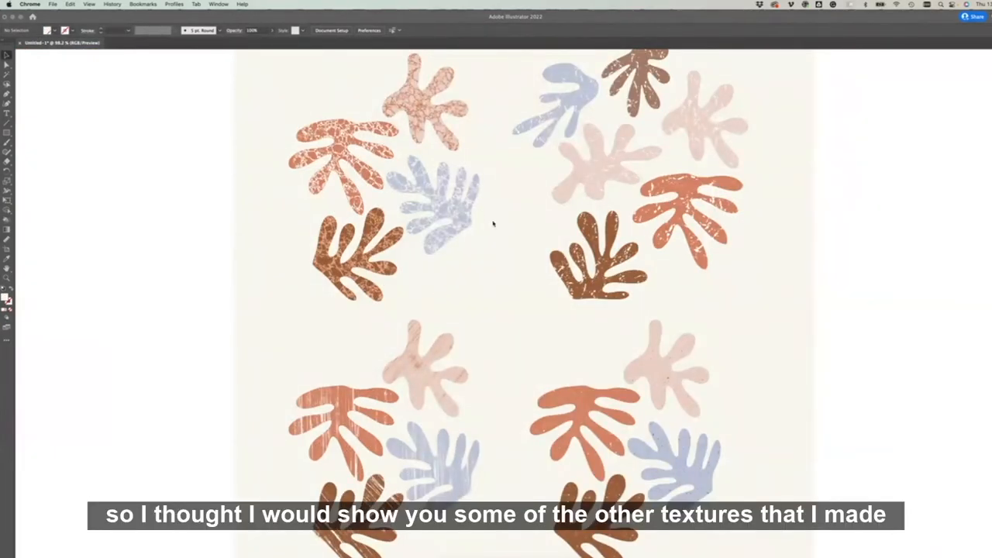
{"action": "mouse_move", "coordinate": [454, 271]}
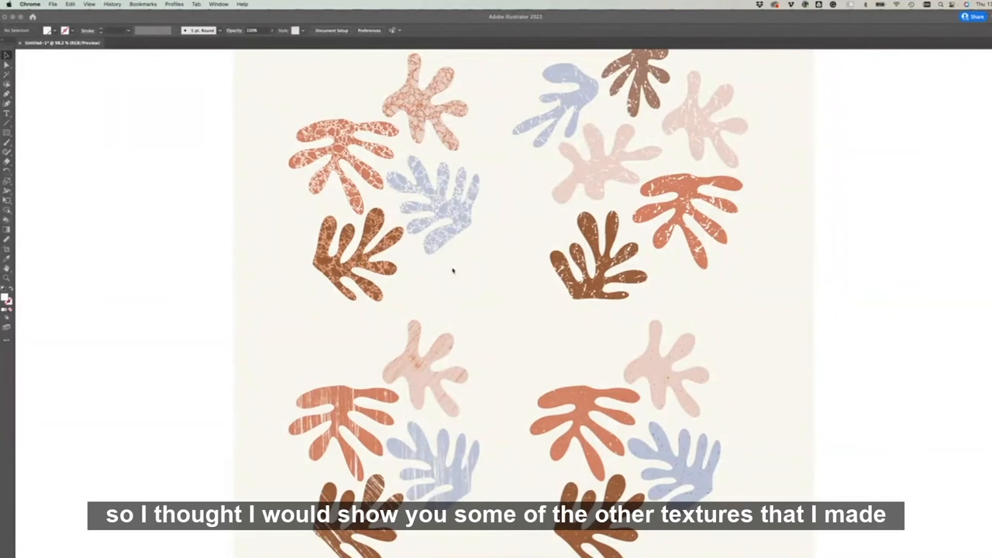
{"action": "mouse_move", "coordinate": [155, 275]}
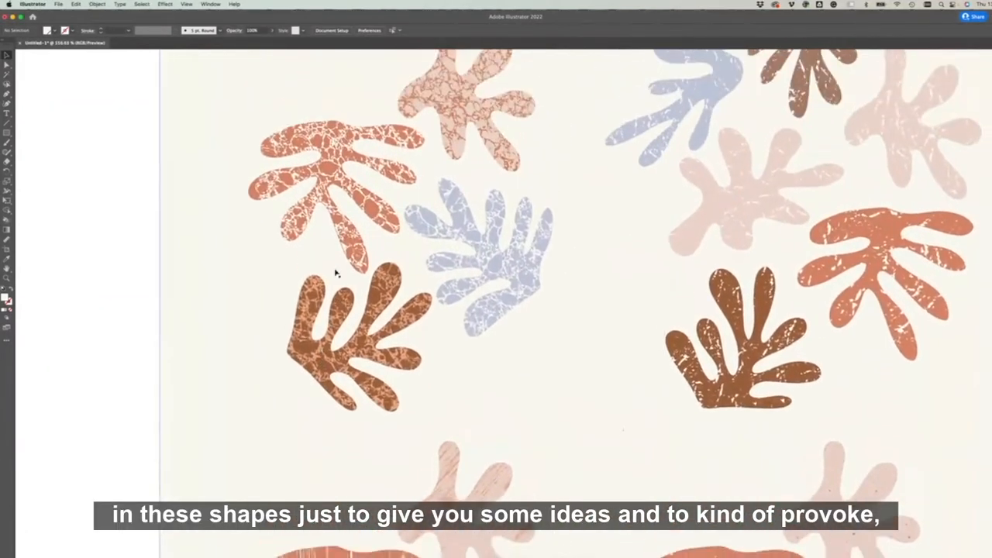
{"action": "scroll", "scroll_direction": "down", "scroll_amount": 3}
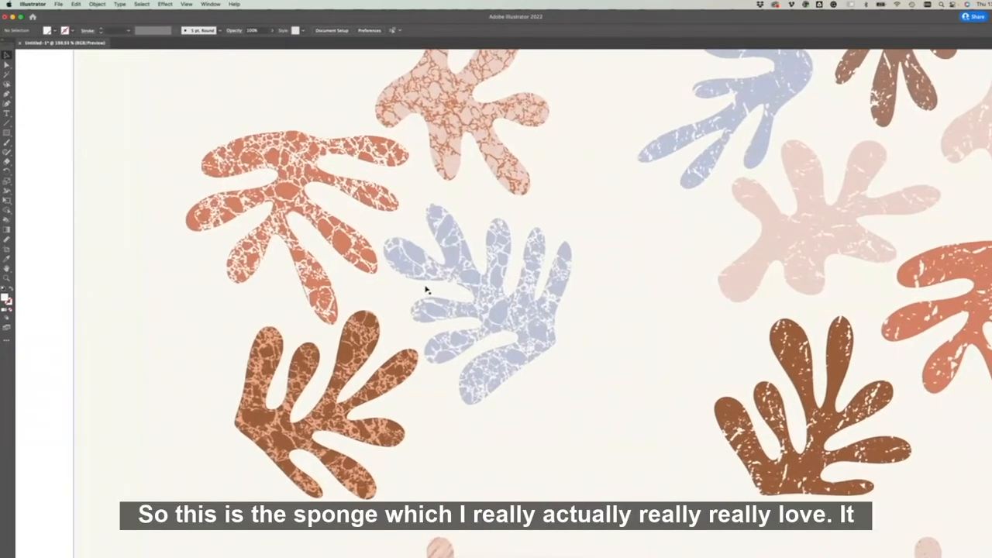
{"action": "scroll", "scroll_direction": "down", "scroll_amount": 3}
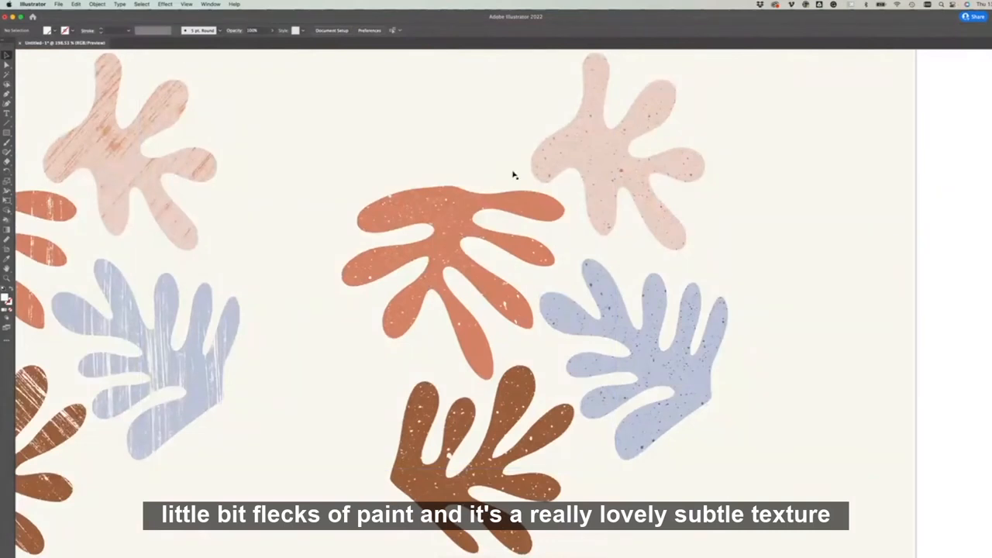
{"action": "mouse_move", "coordinate": [689, 394]}
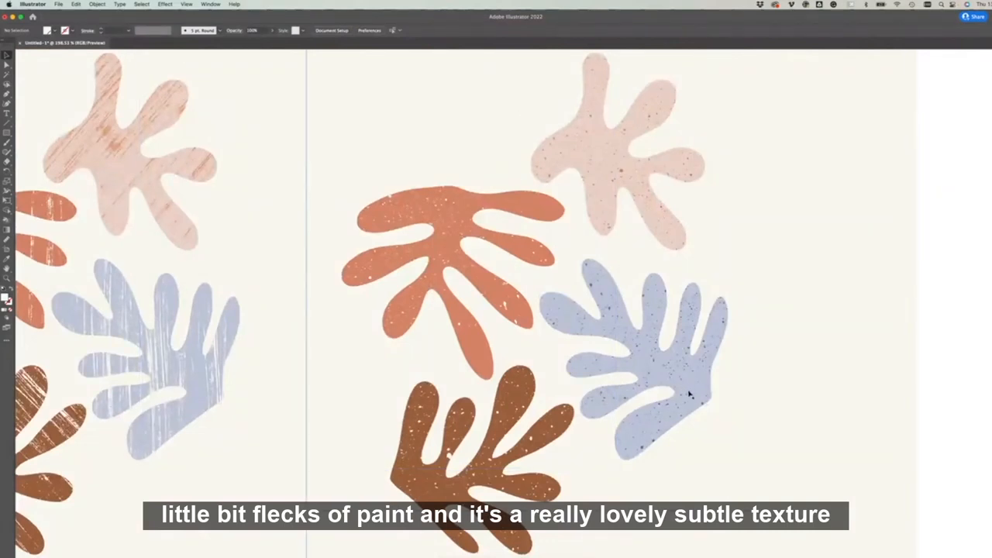